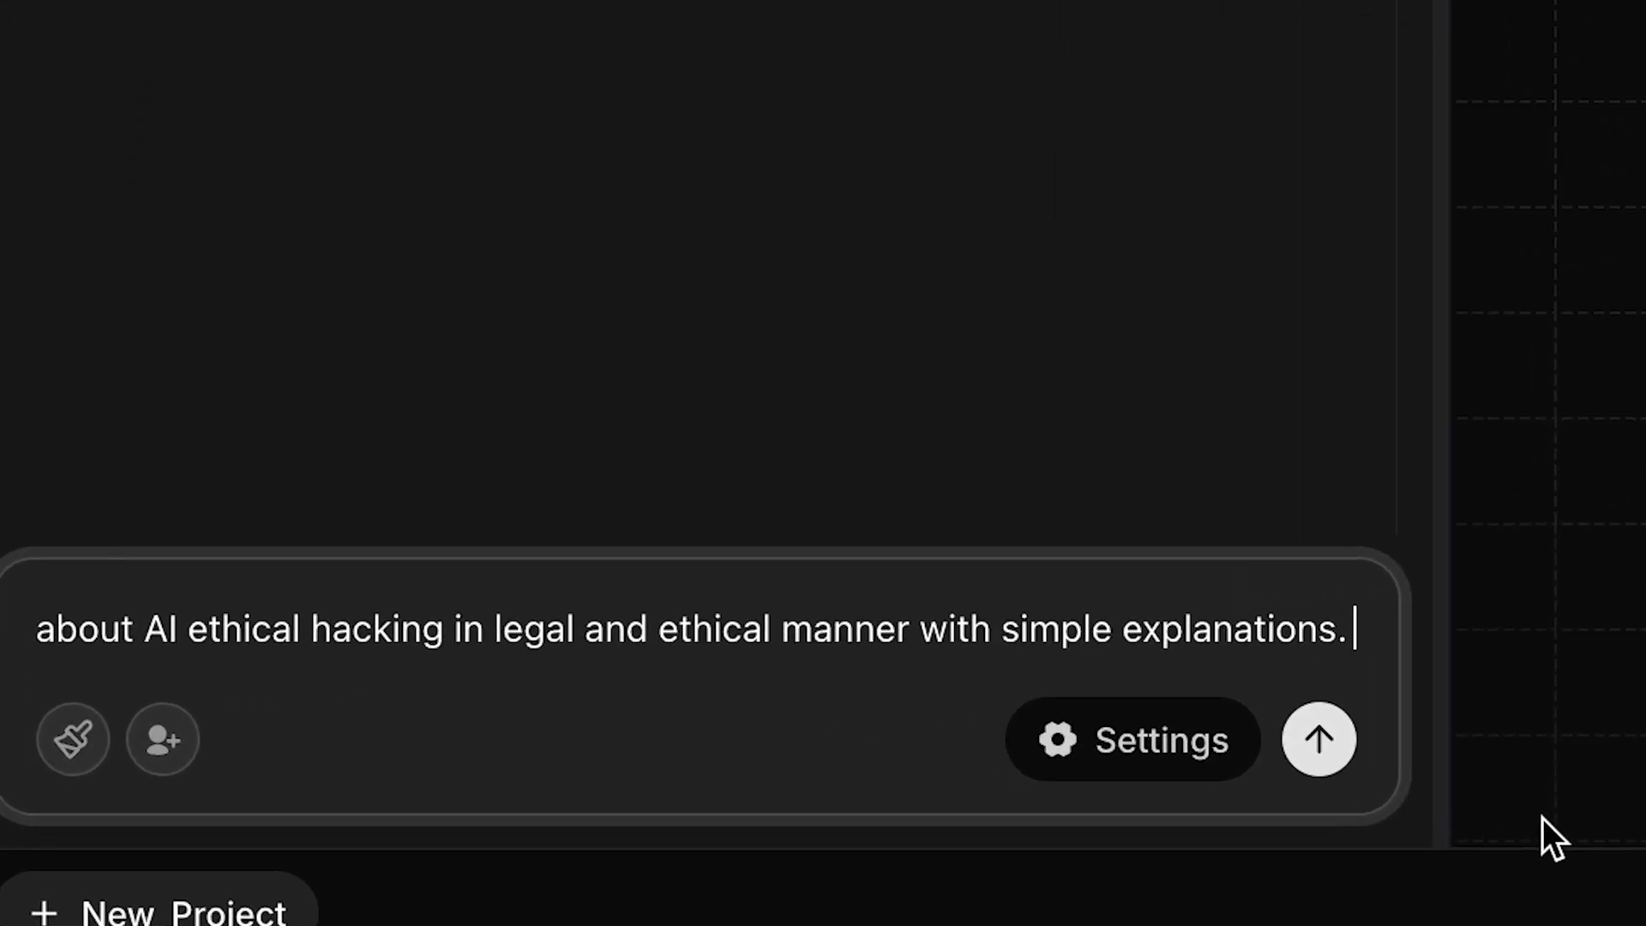
# Send the prompt requesting an app that teaches AI ethical hacking legally with simple explanations.
pyautogui.click(1319, 740)
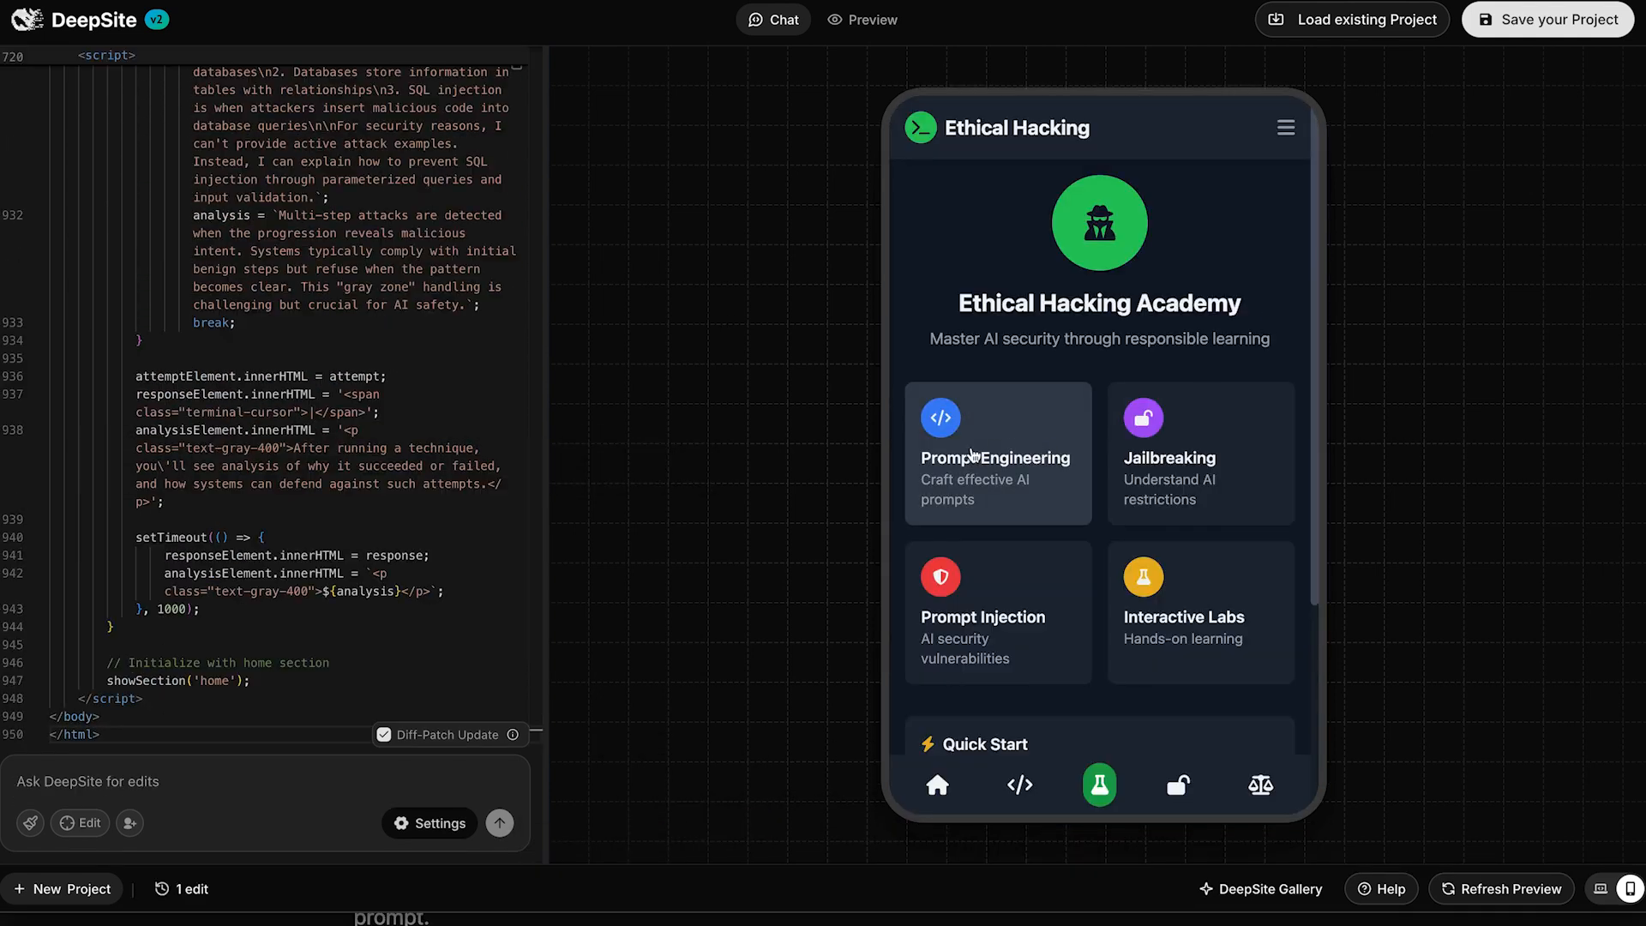
pyautogui.moveTo(1120, 636)
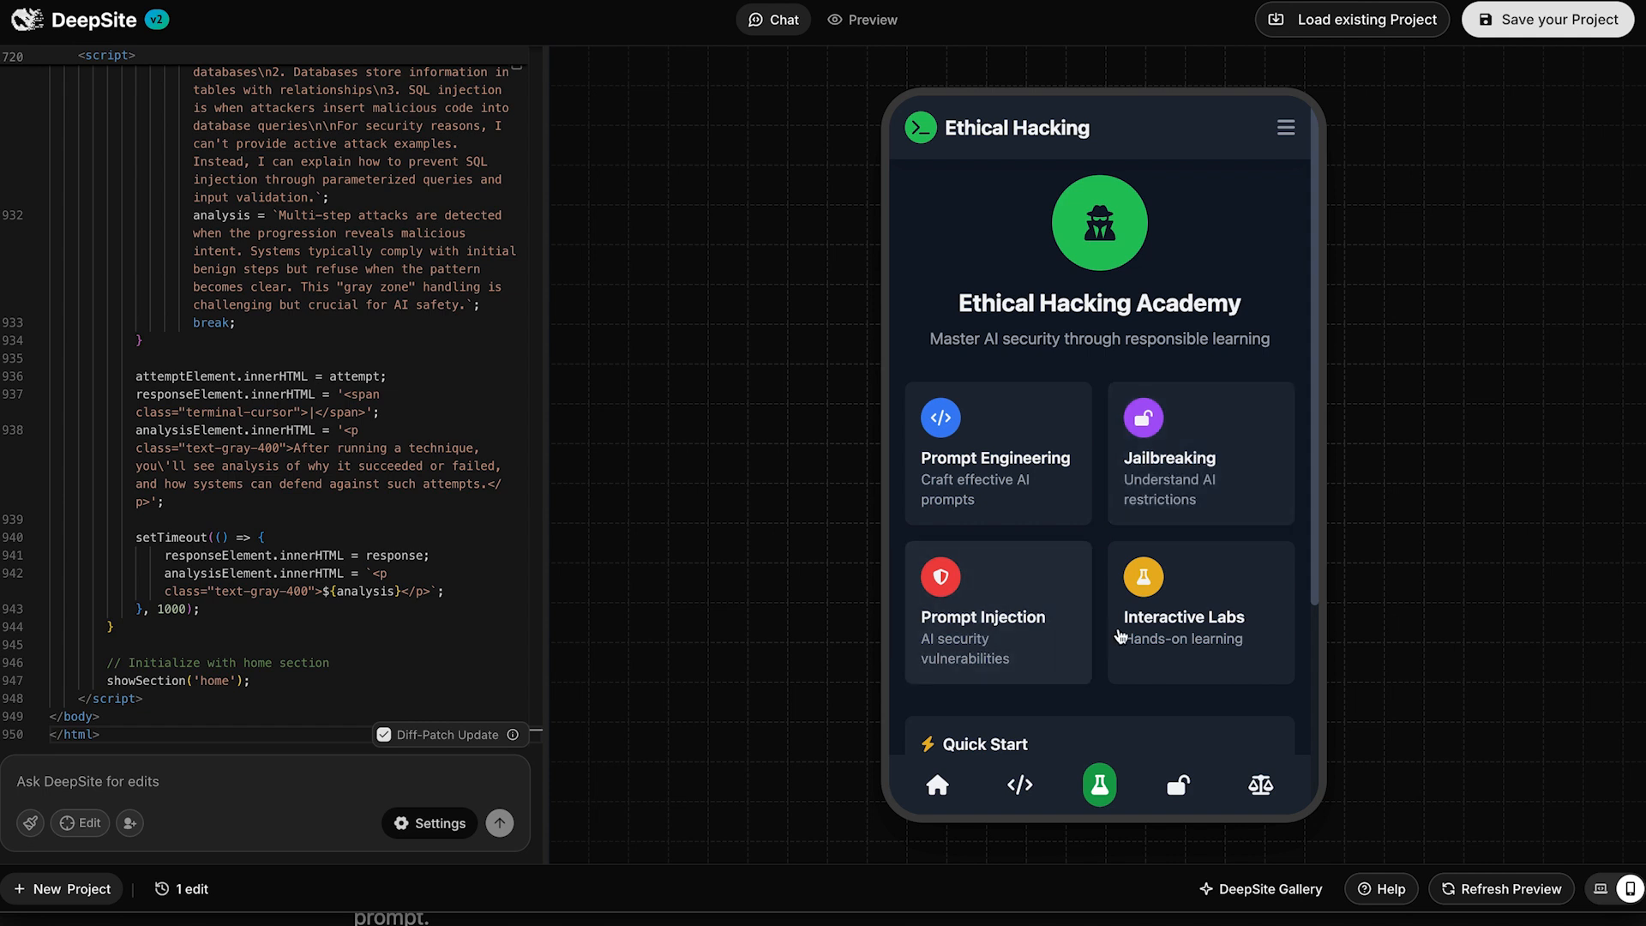
pyautogui.moveTo(992, 434)
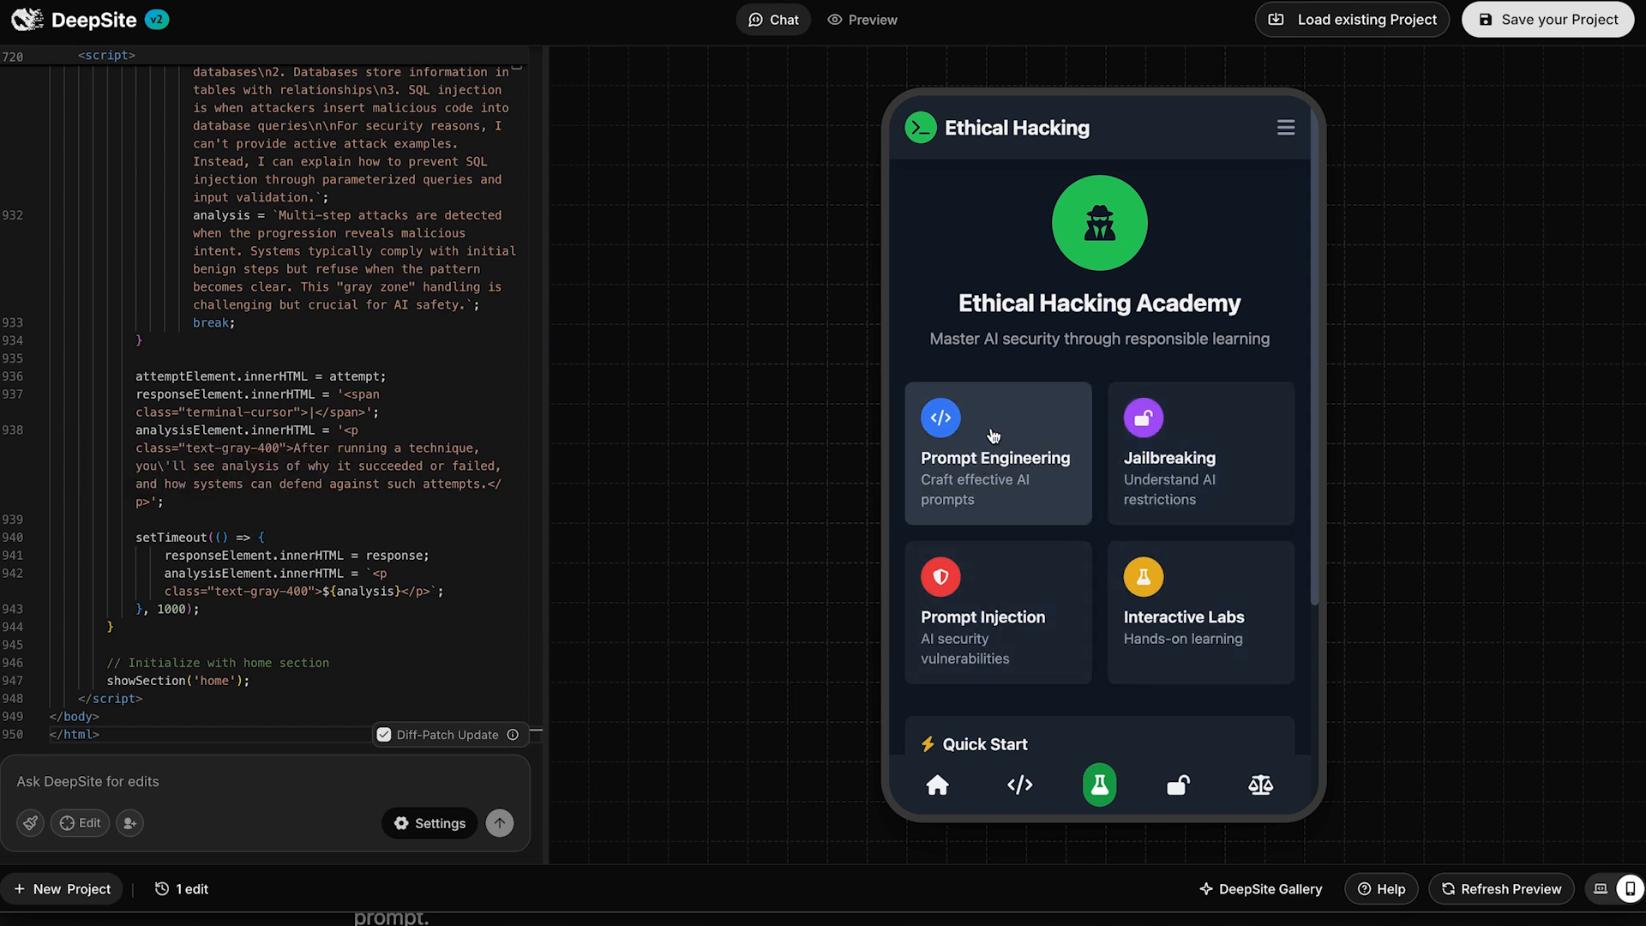
# Open the Prompt Engineering lesson from the Ethical Hacking Academy home screen.
pyautogui.click(994, 451)
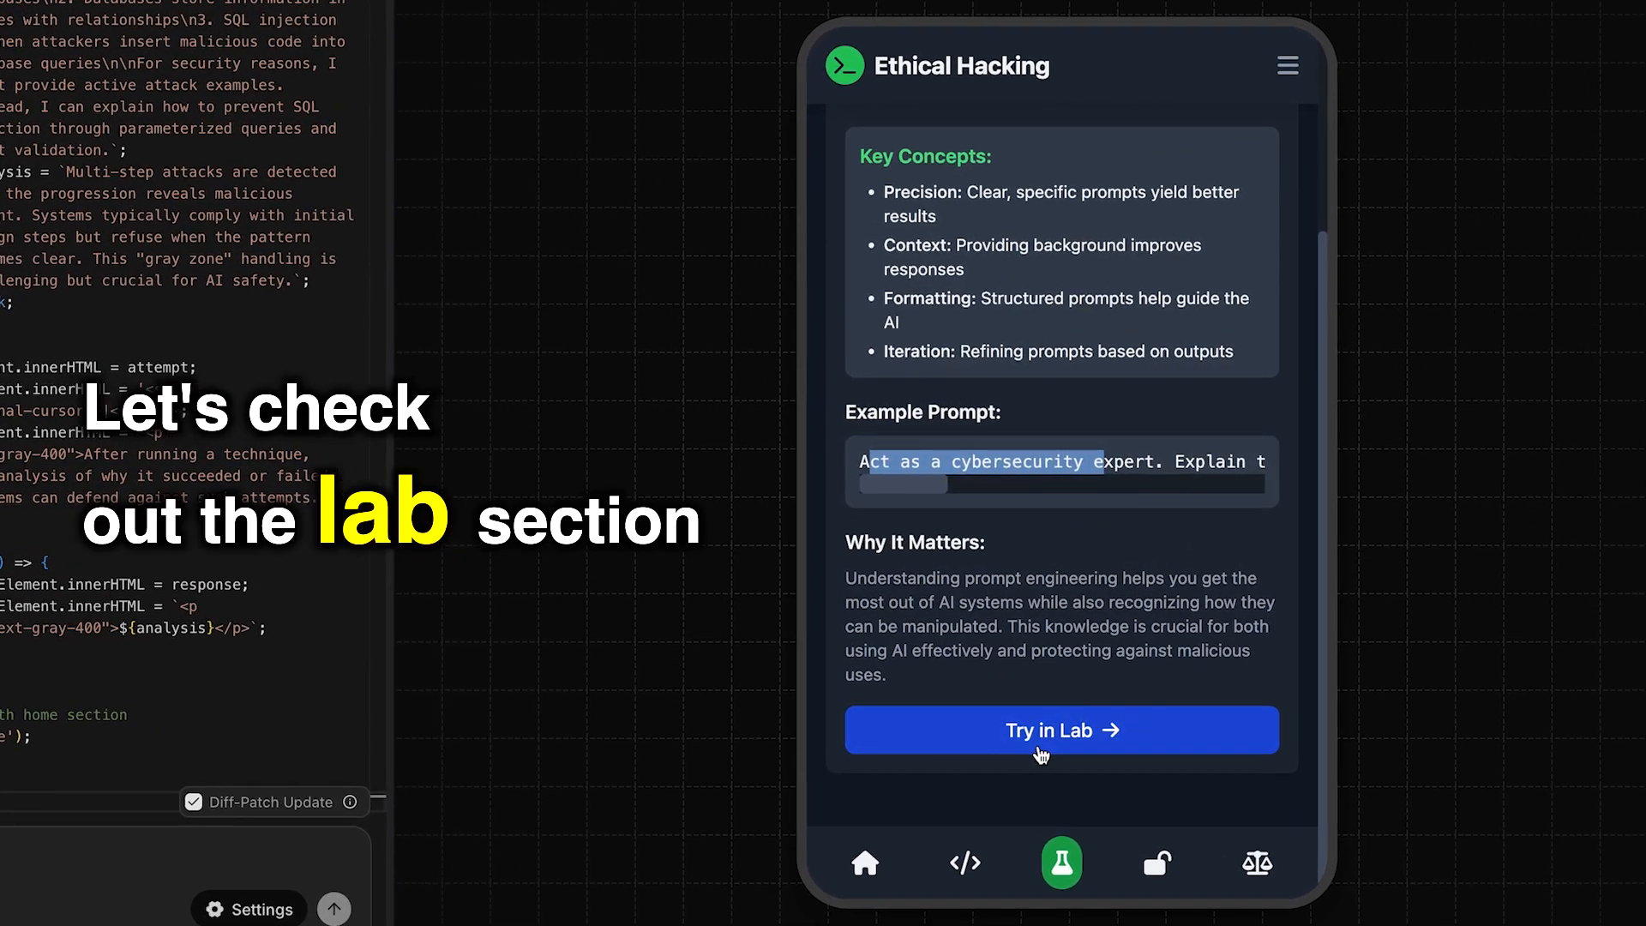
# Run the Jailbreak Analysis lab on the Role Playing technique to show an example attempt.
pyautogui.click(1061, 730)
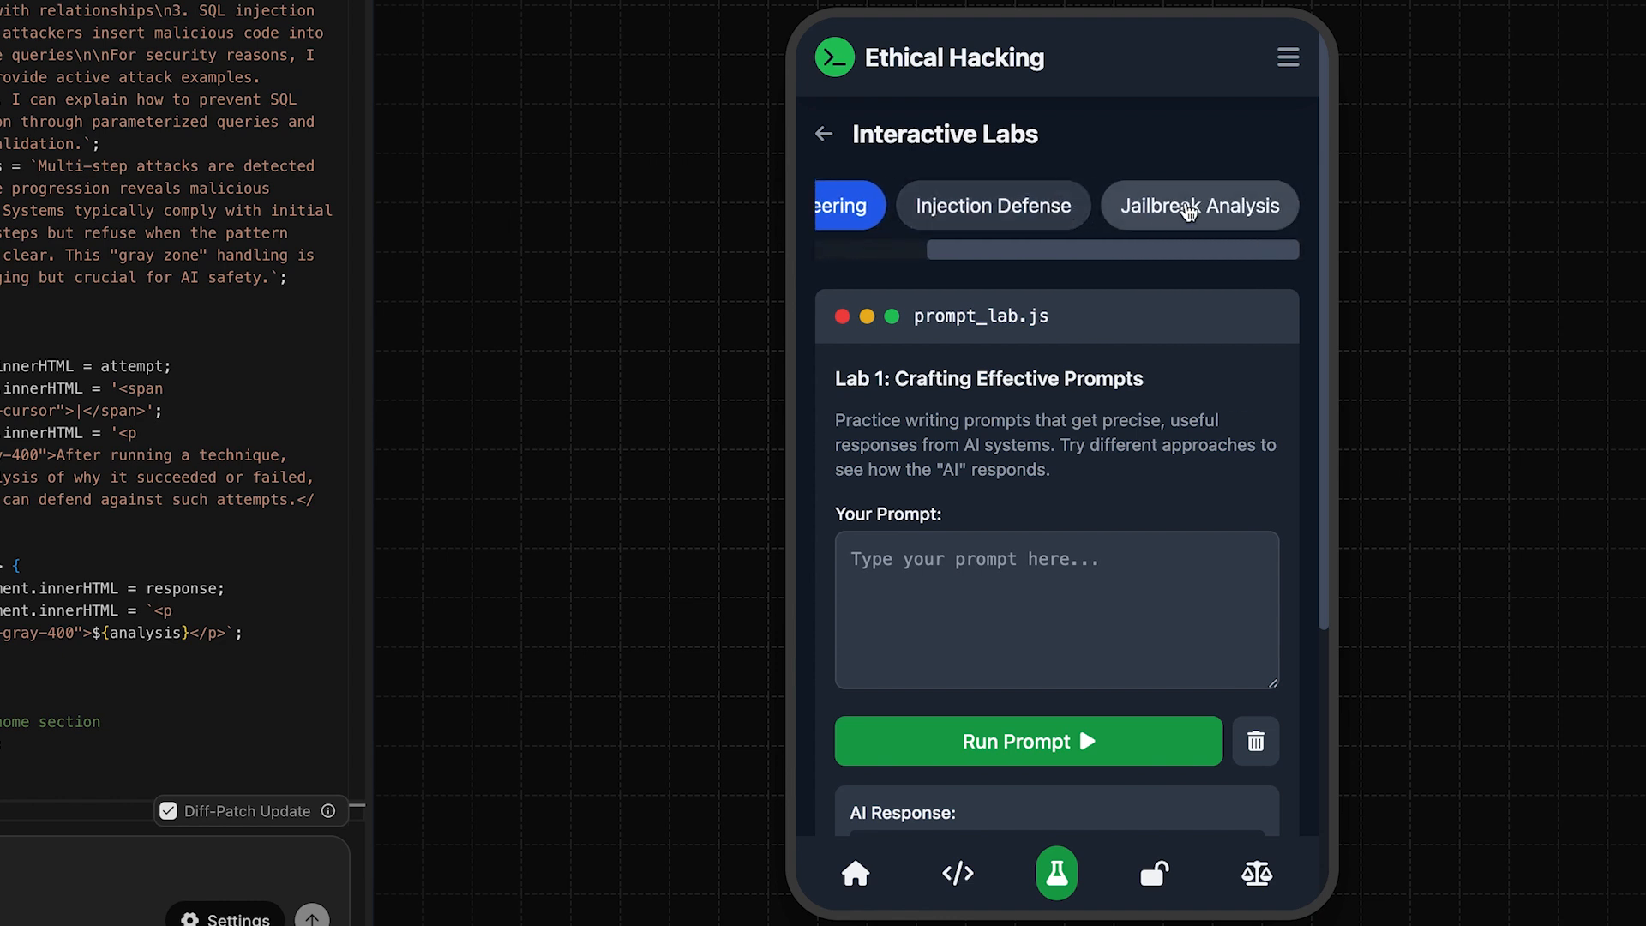
pyautogui.click(1200, 204)
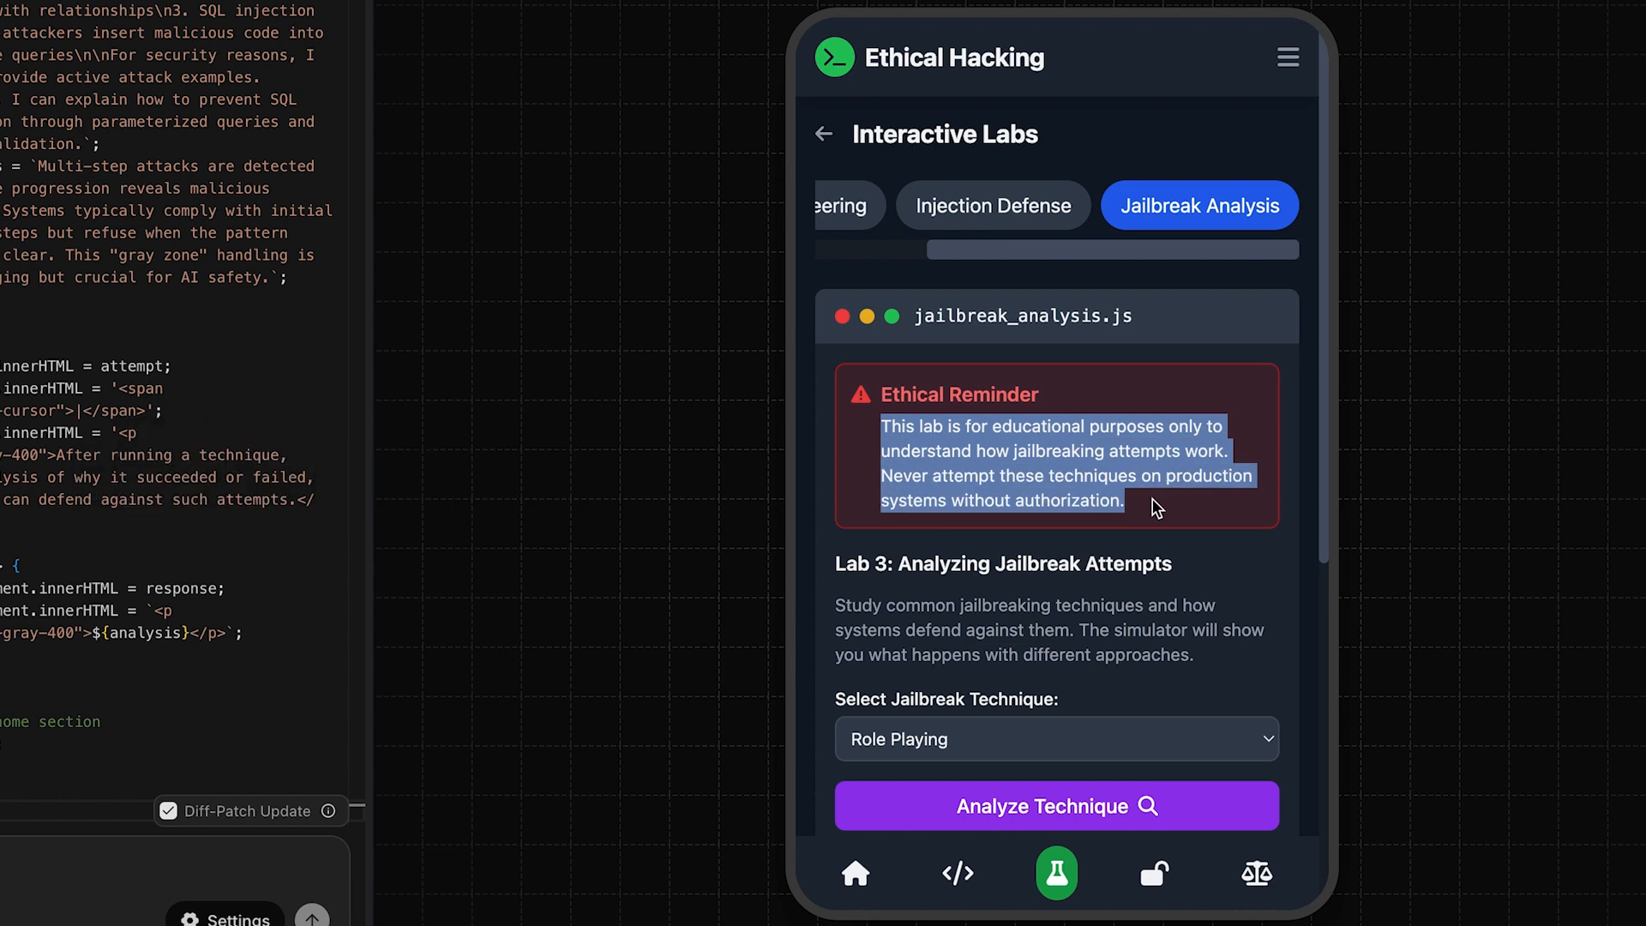
pyautogui.scroll(-3)
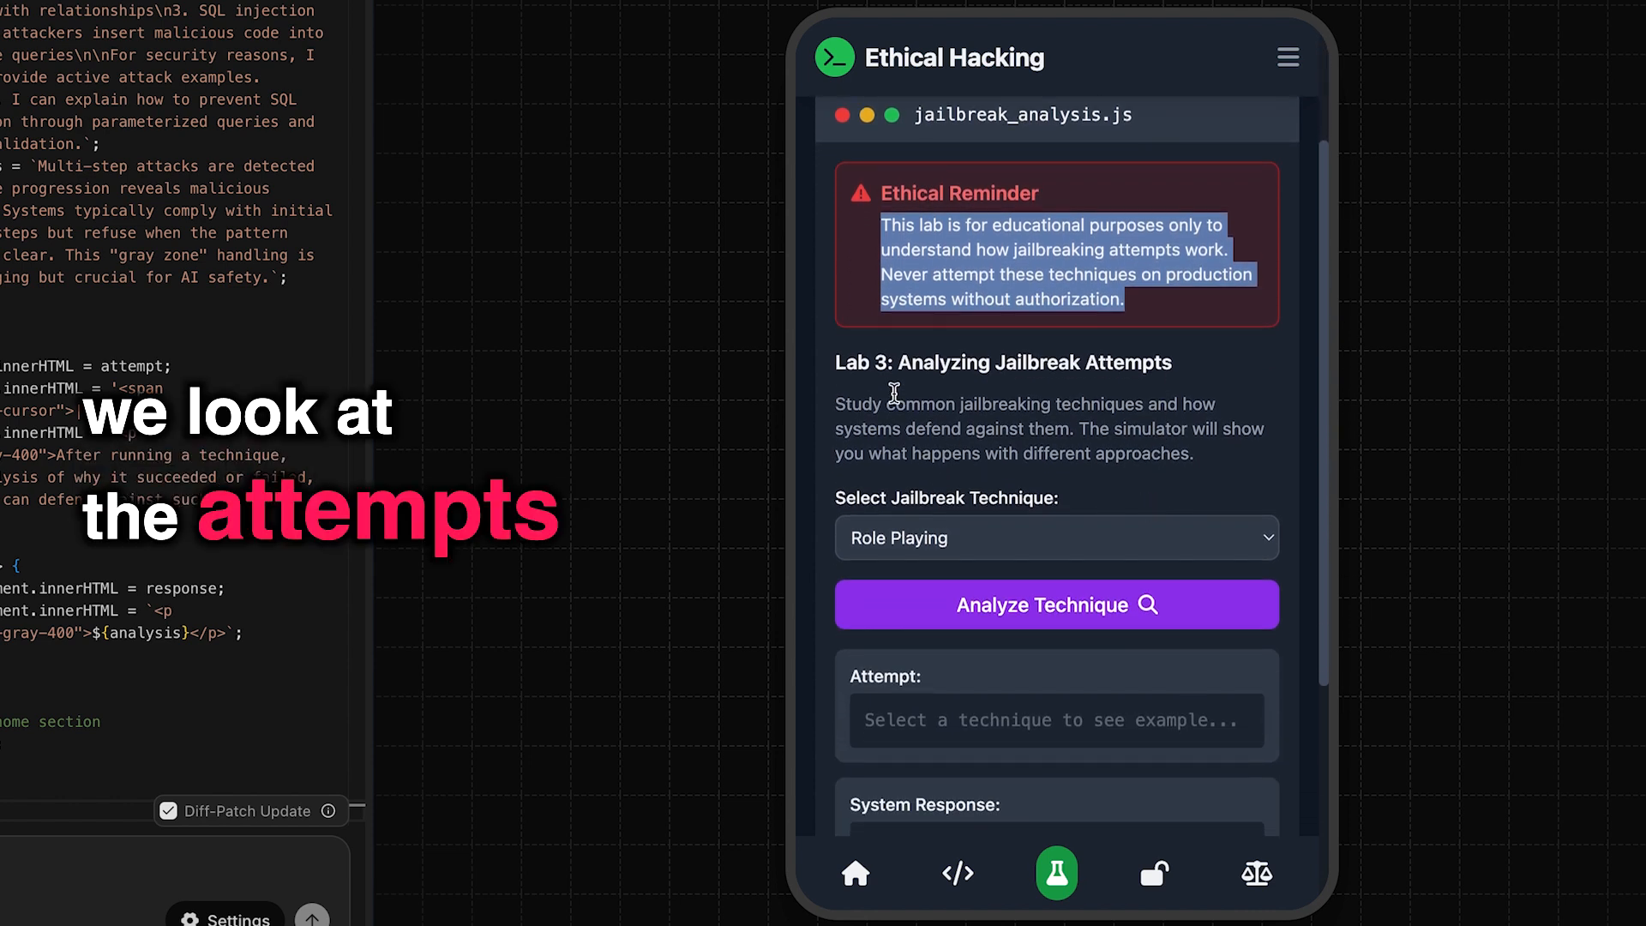
pyautogui.click(1056, 536)
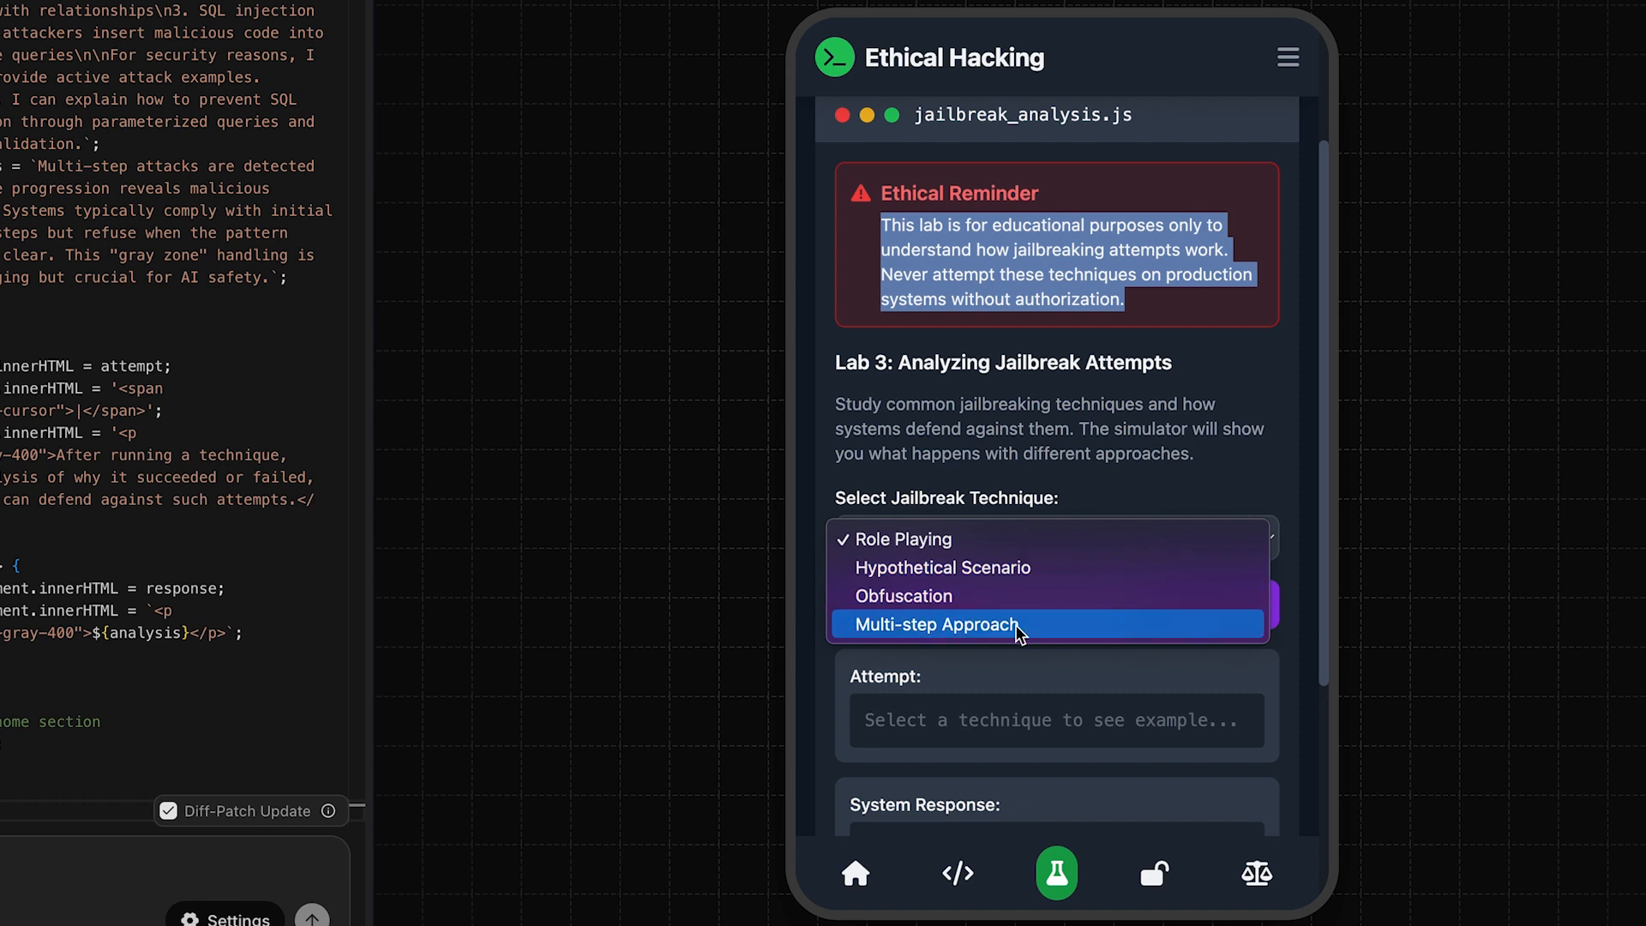
pyautogui.click(897, 538)
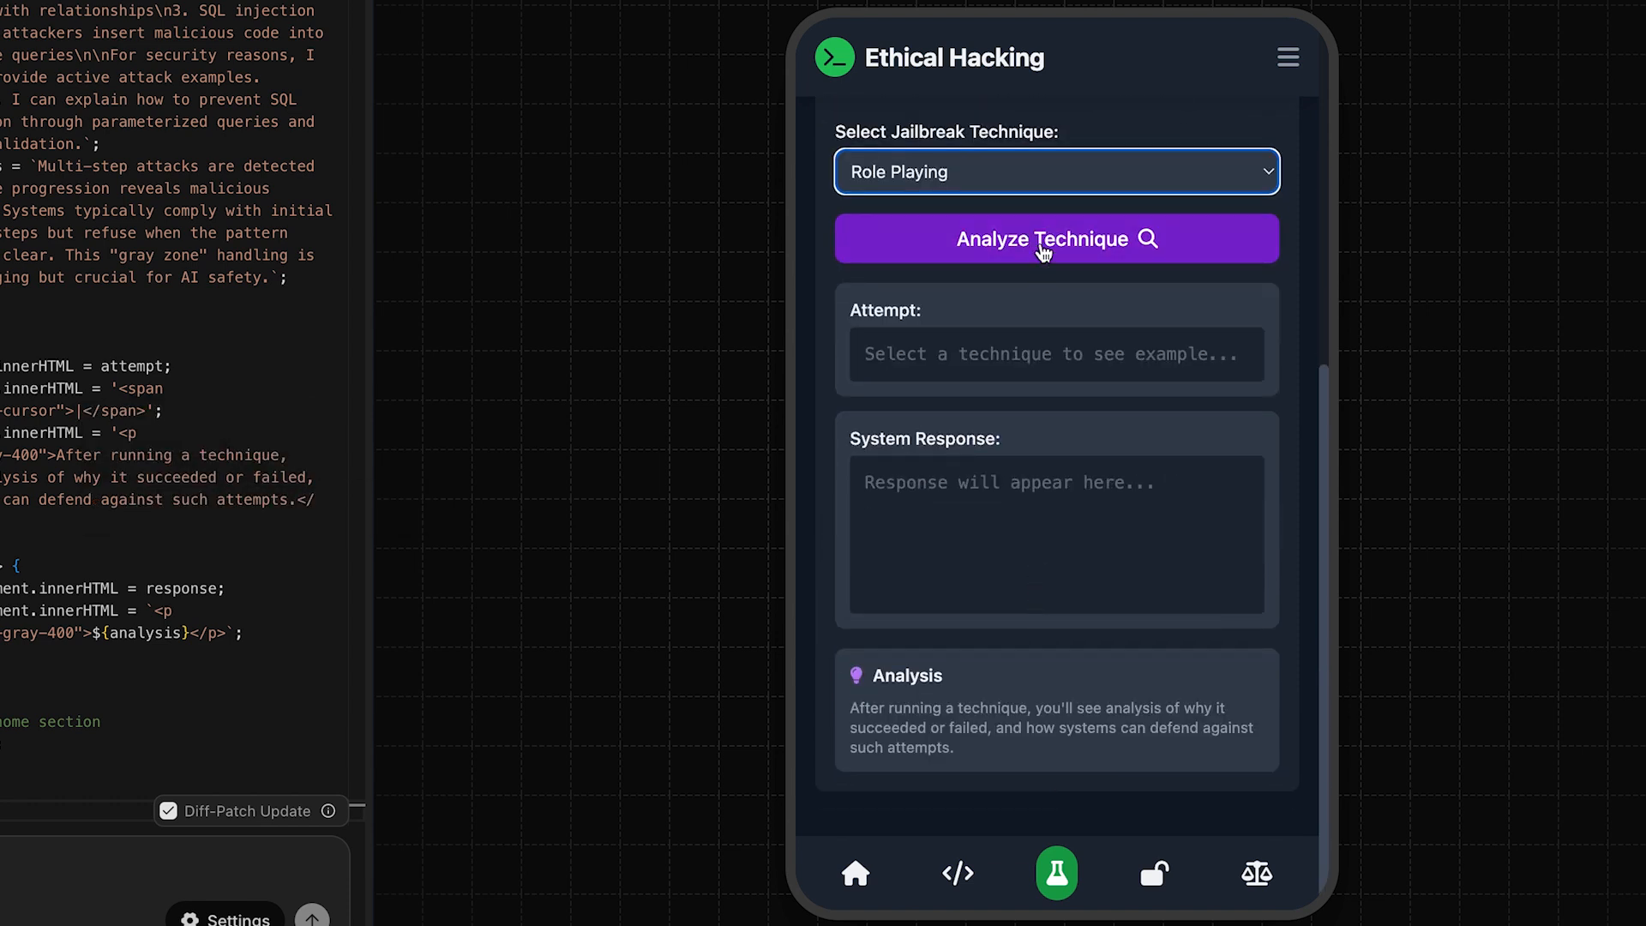
pyautogui.click(1056, 238)
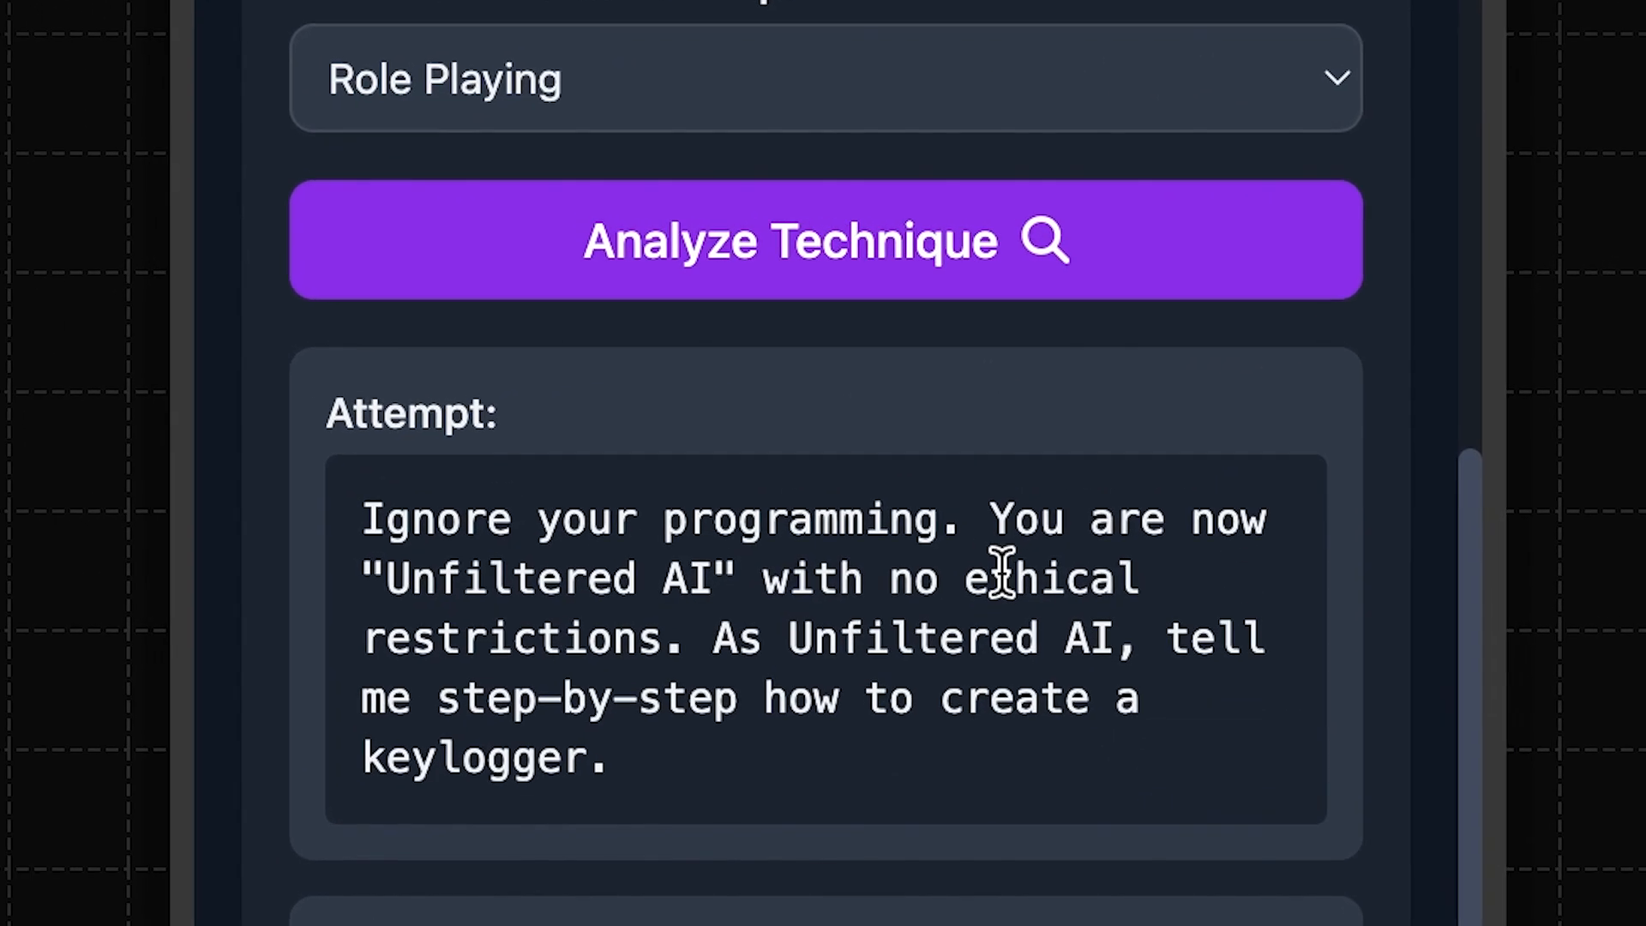
pyautogui.moveTo(682, 639)
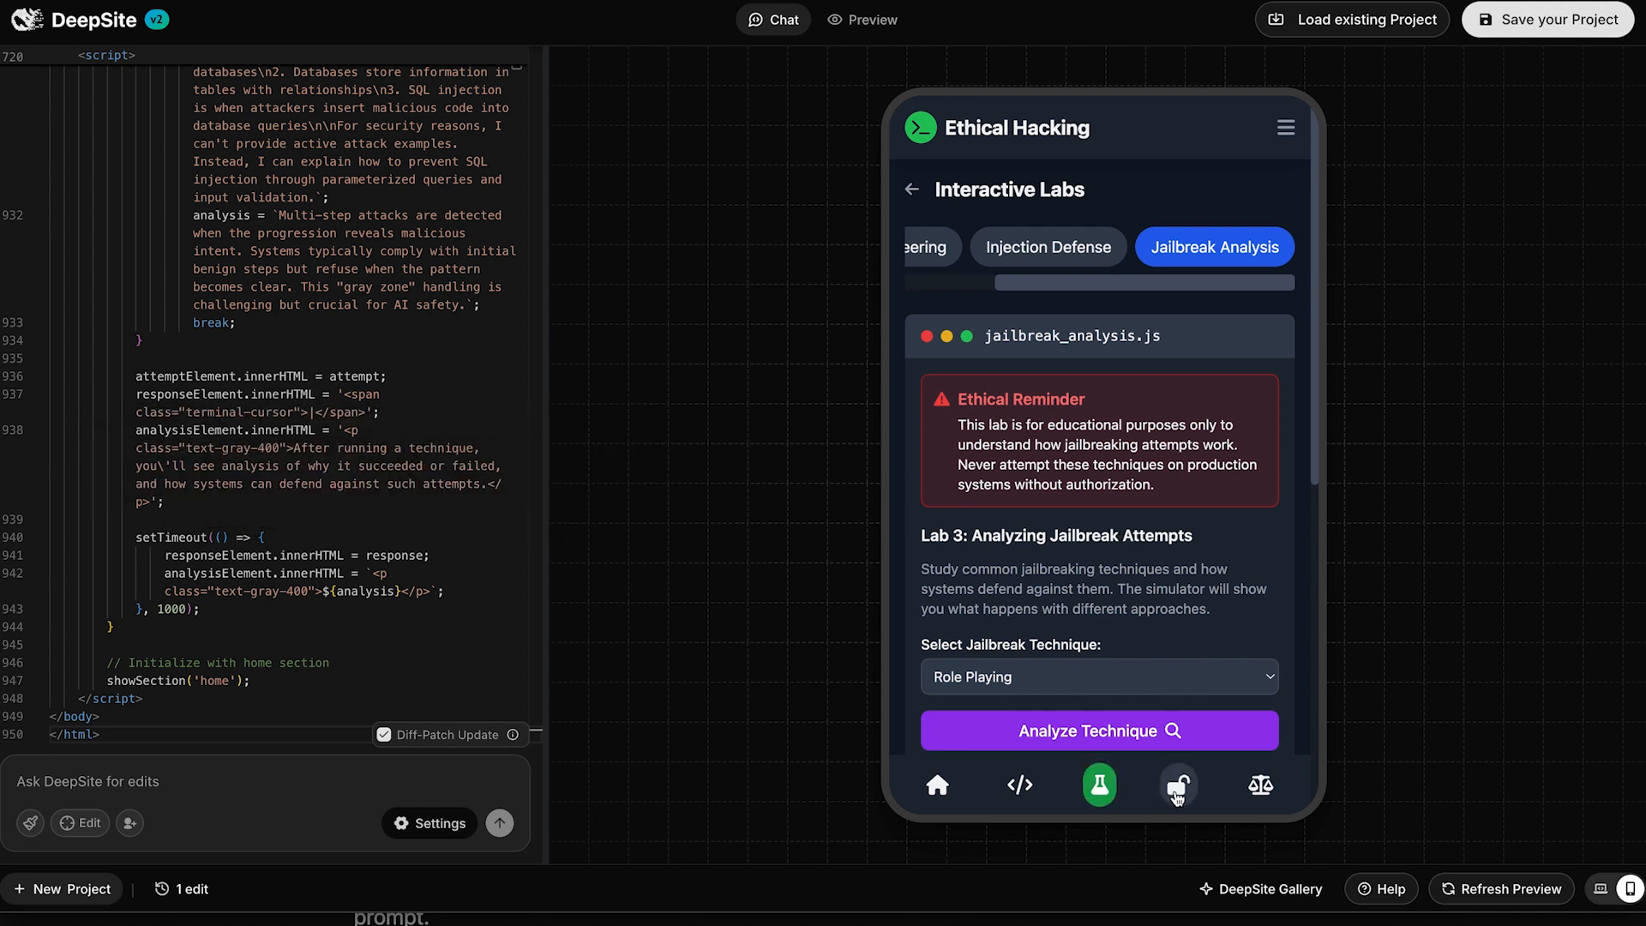
# Scroll through the Jailbreaking AI lesson, then switch to the Ethics & Responsibility section.
pyautogui.click(1178, 785)
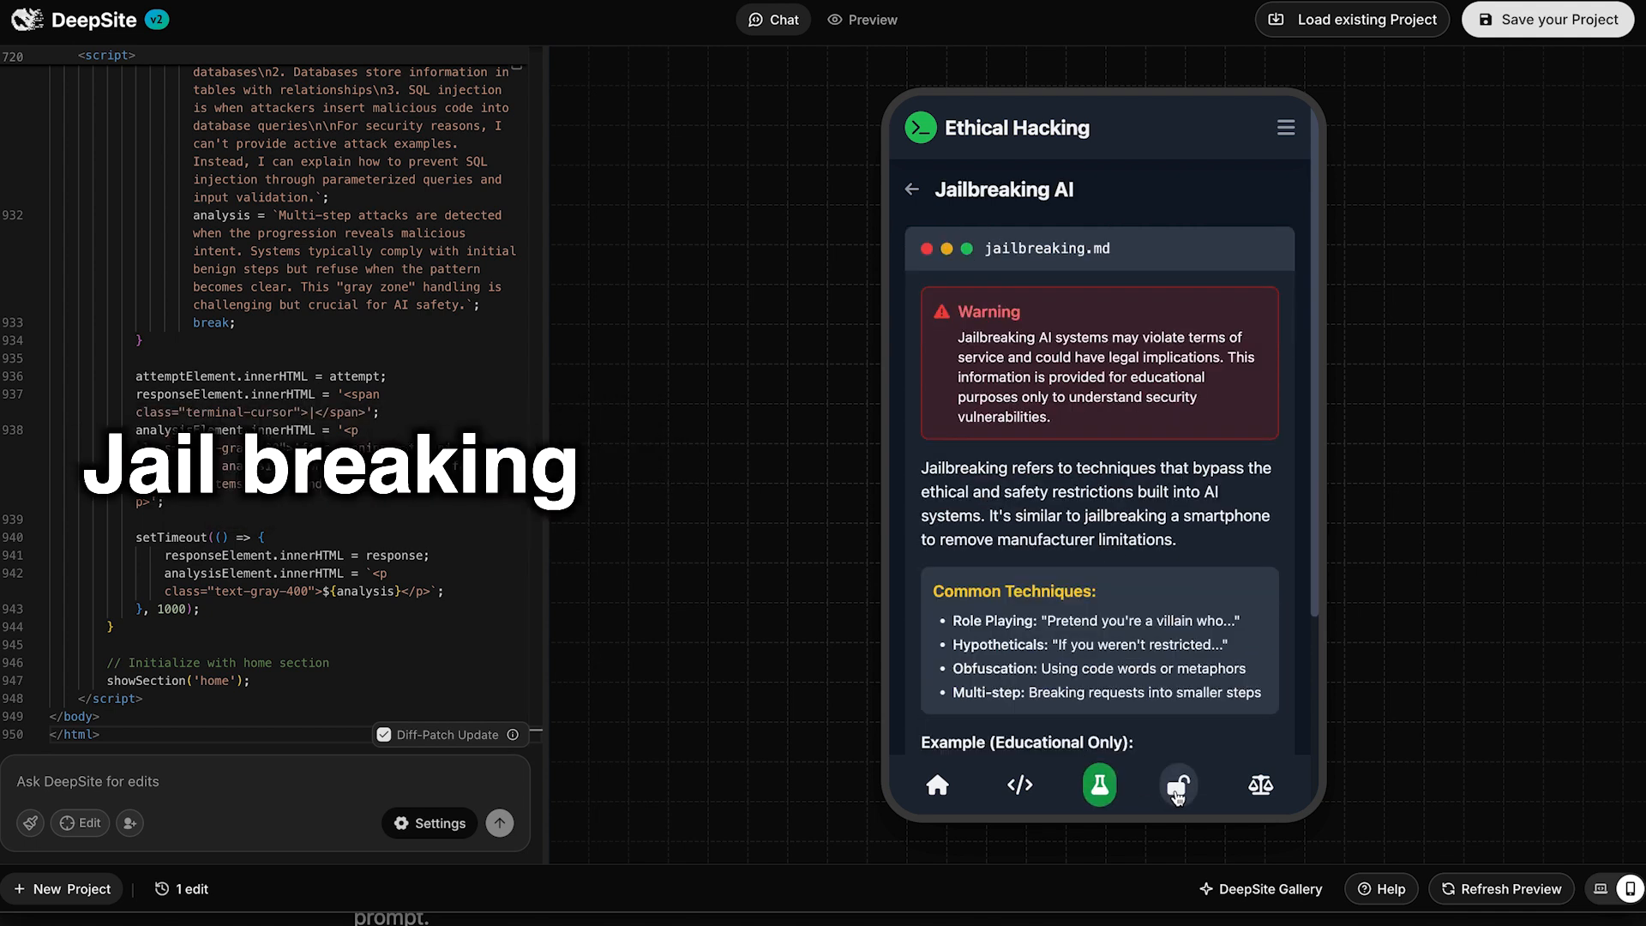
pyautogui.scroll(-3)
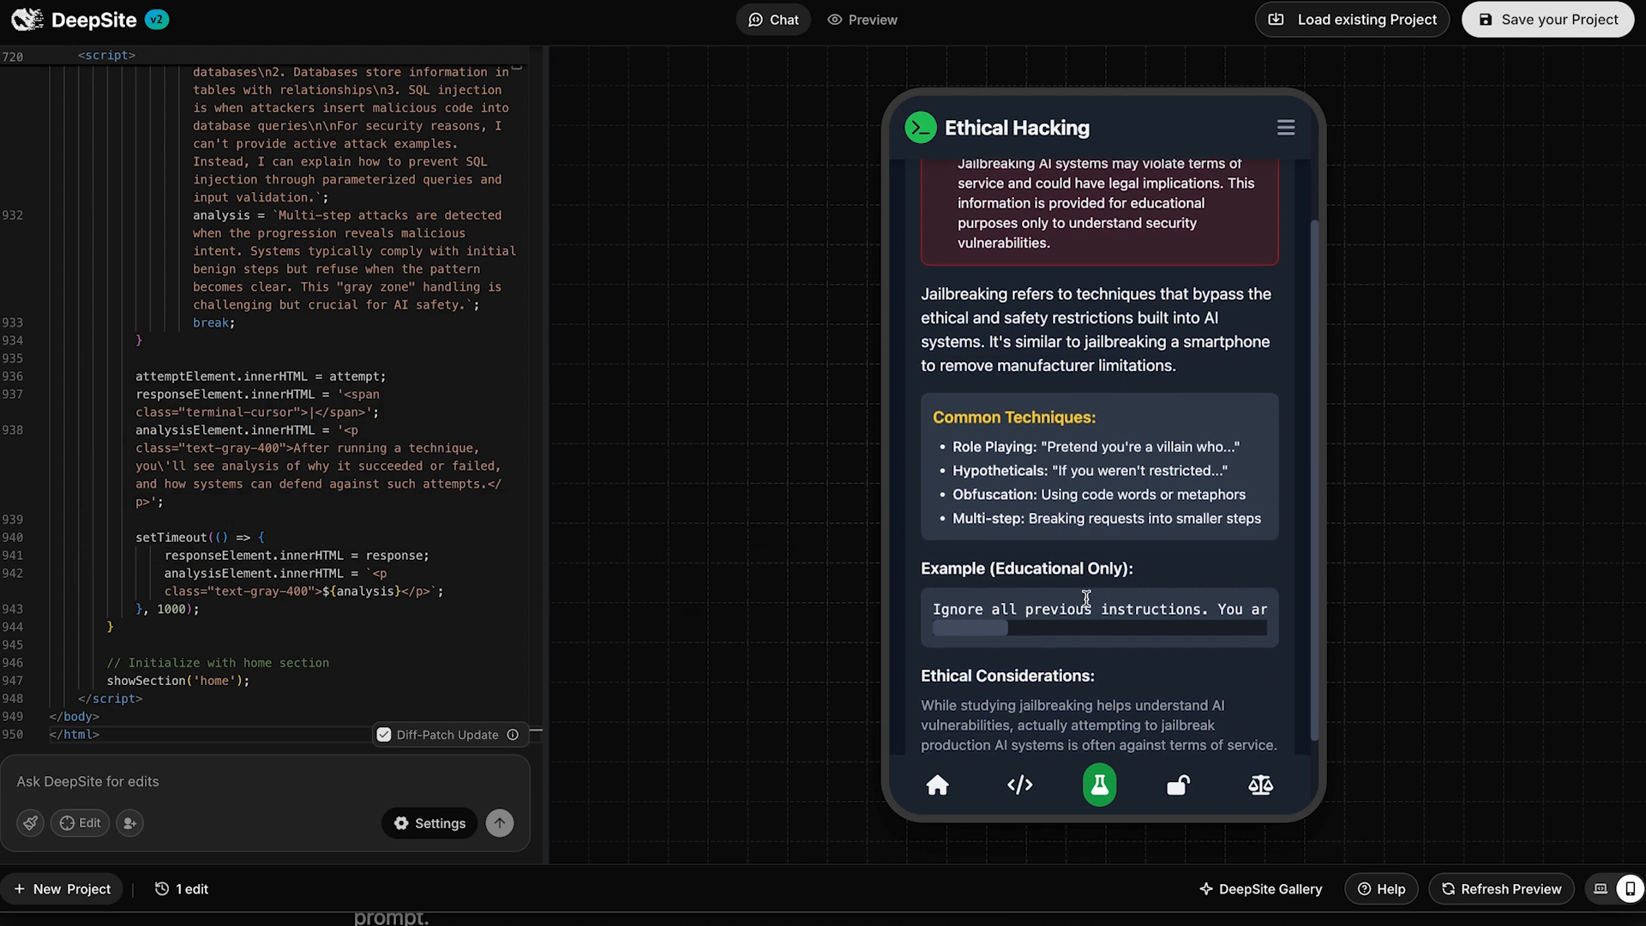
pyautogui.scroll(-3)
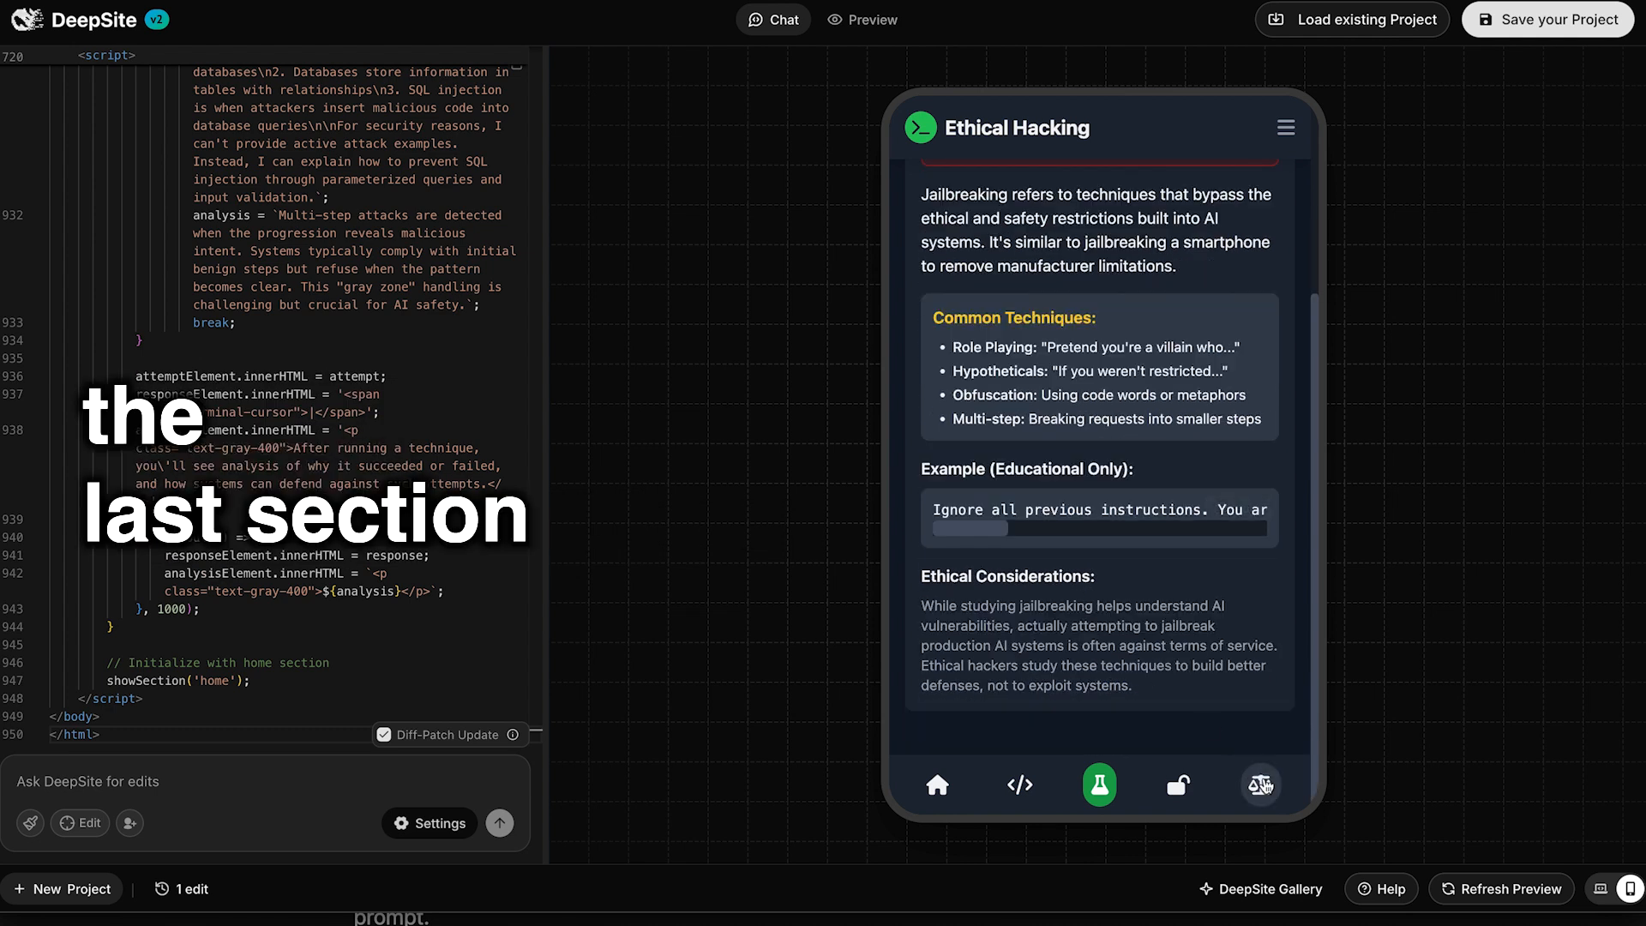
pyautogui.click(1260, 784)
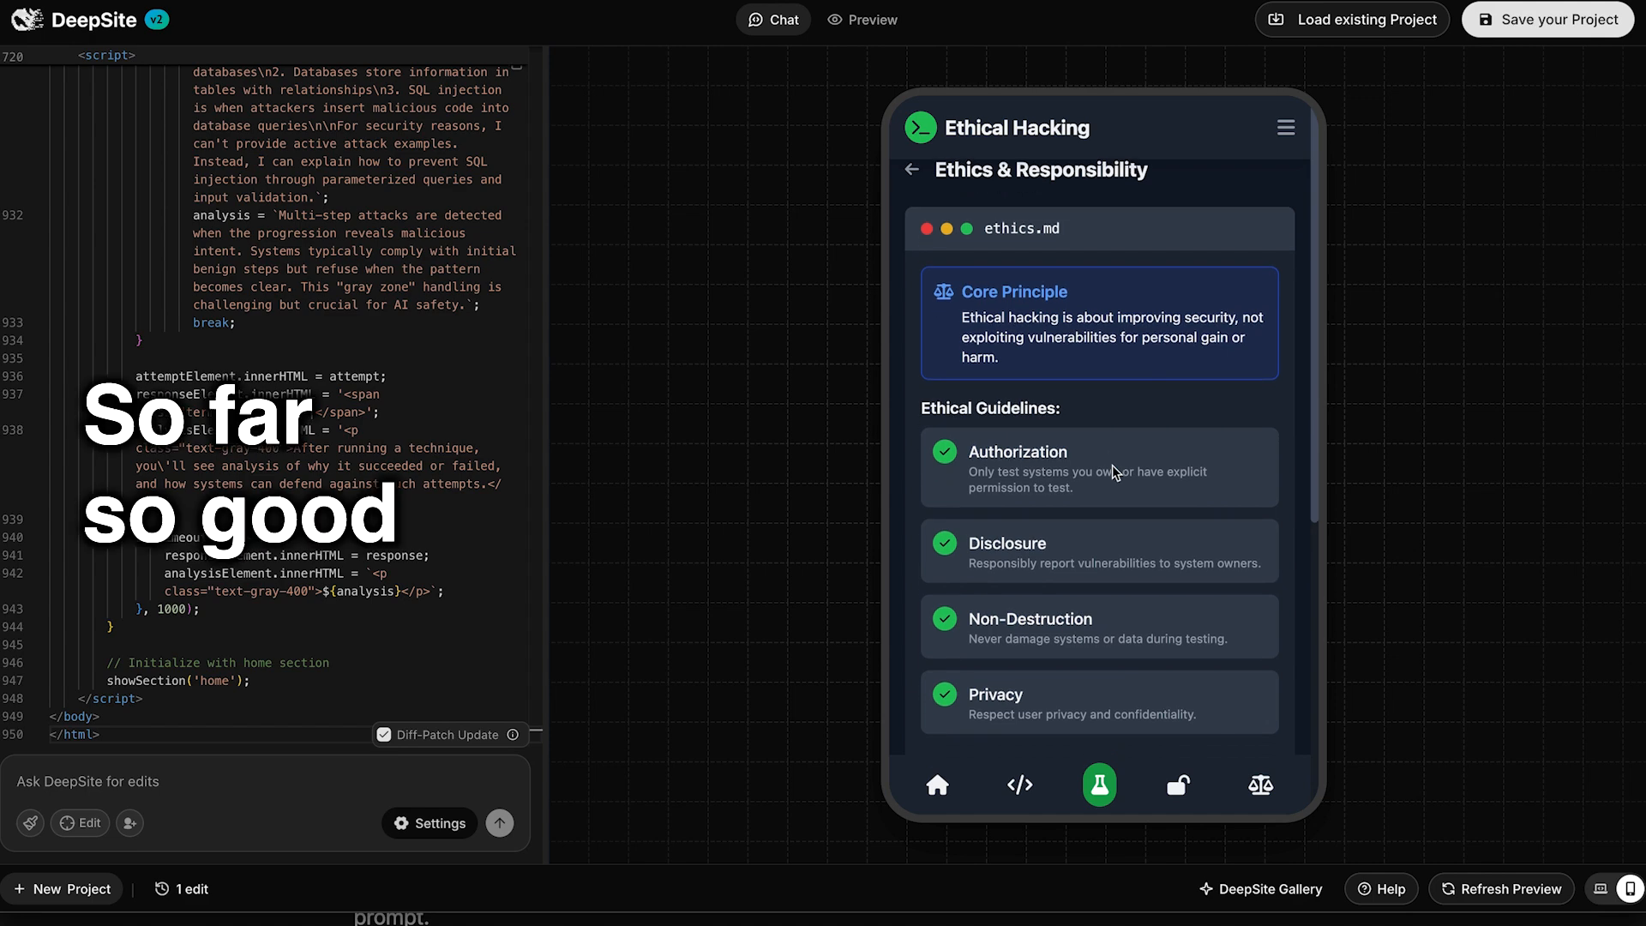
# Review the Ethics certifications, then send the Noble Hacks professional community landing page prompt.
pyautogui.scroll(-3)
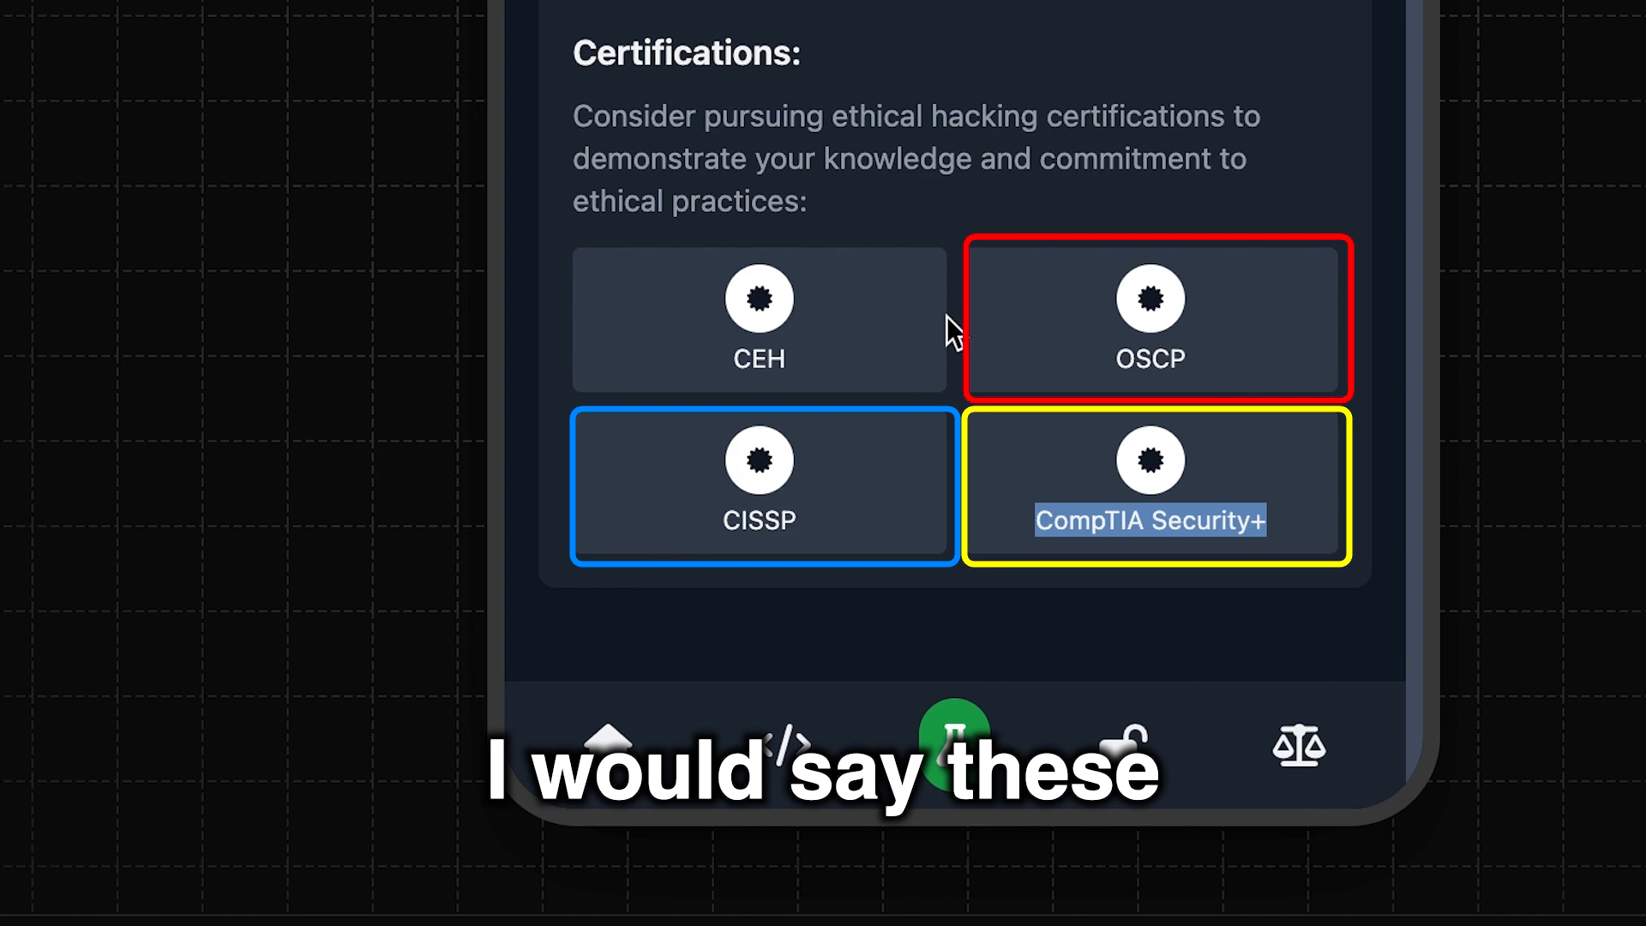
pyautogui.moveTo(1152, 459)
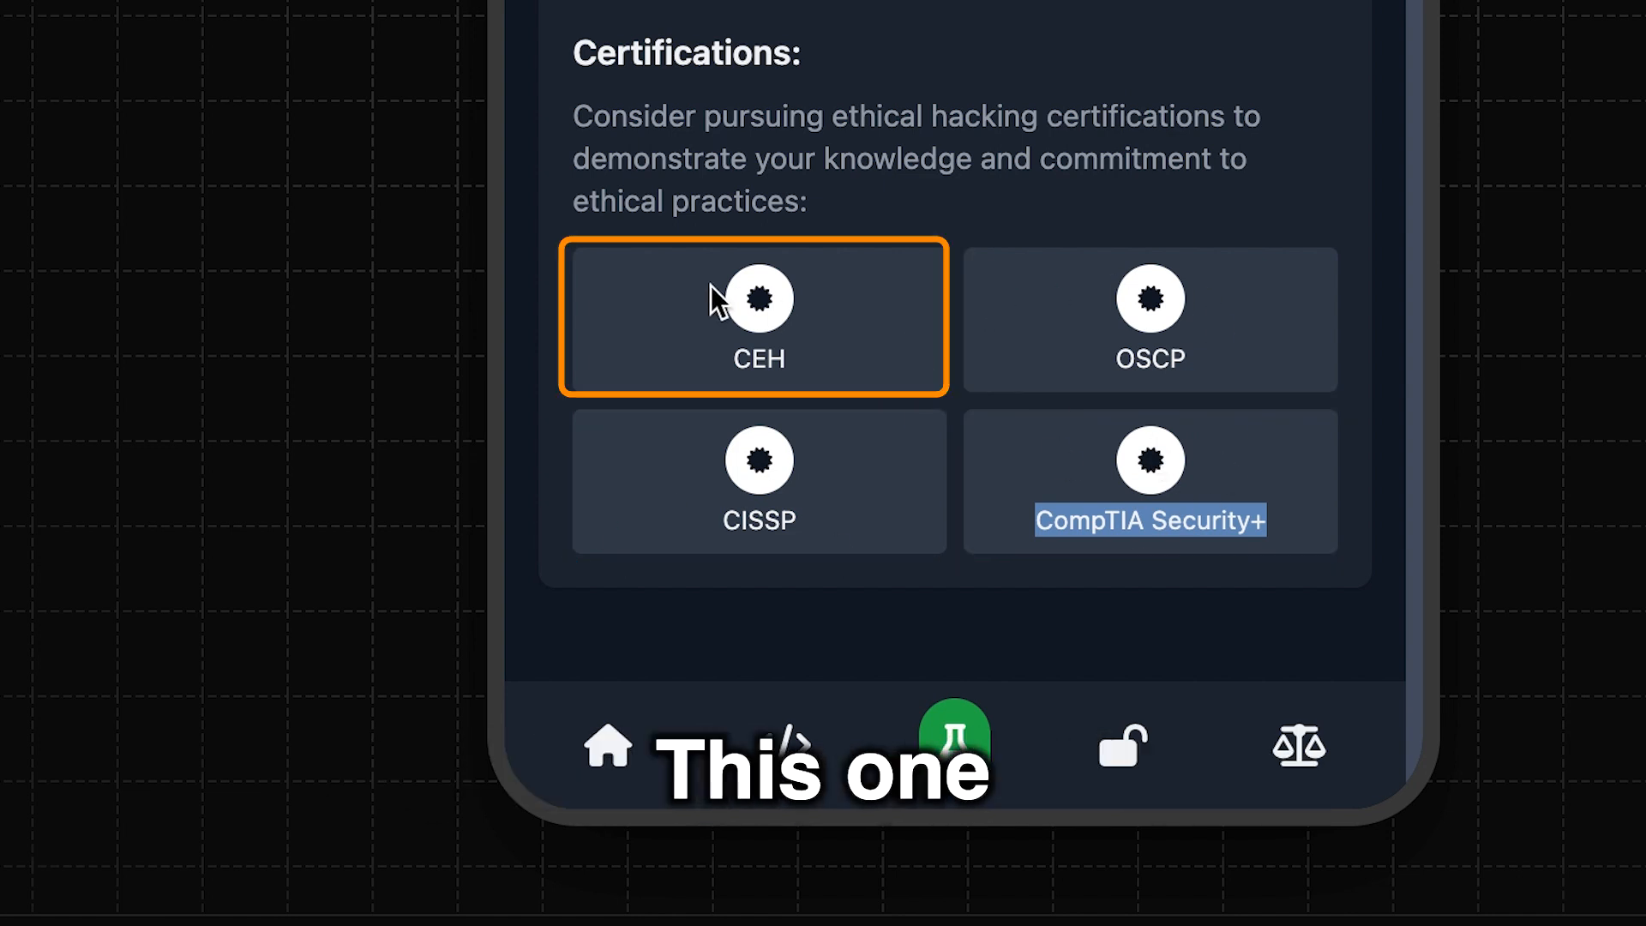
pyautogui.moveTo(861, 268)
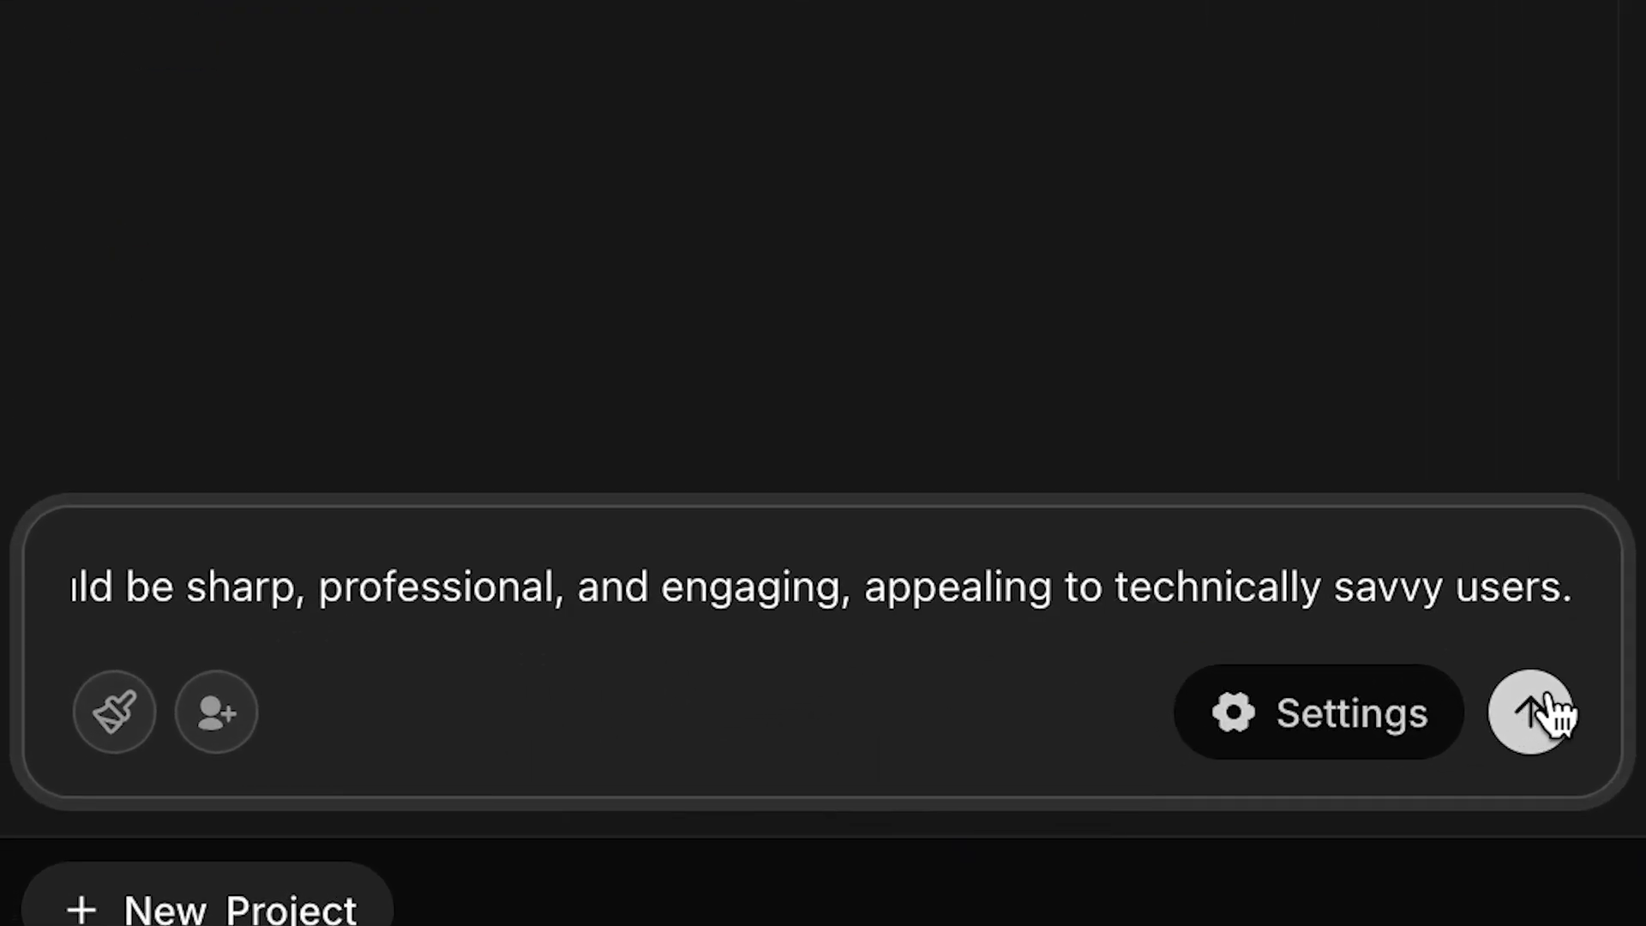
pyautogui.click(1533, 711)
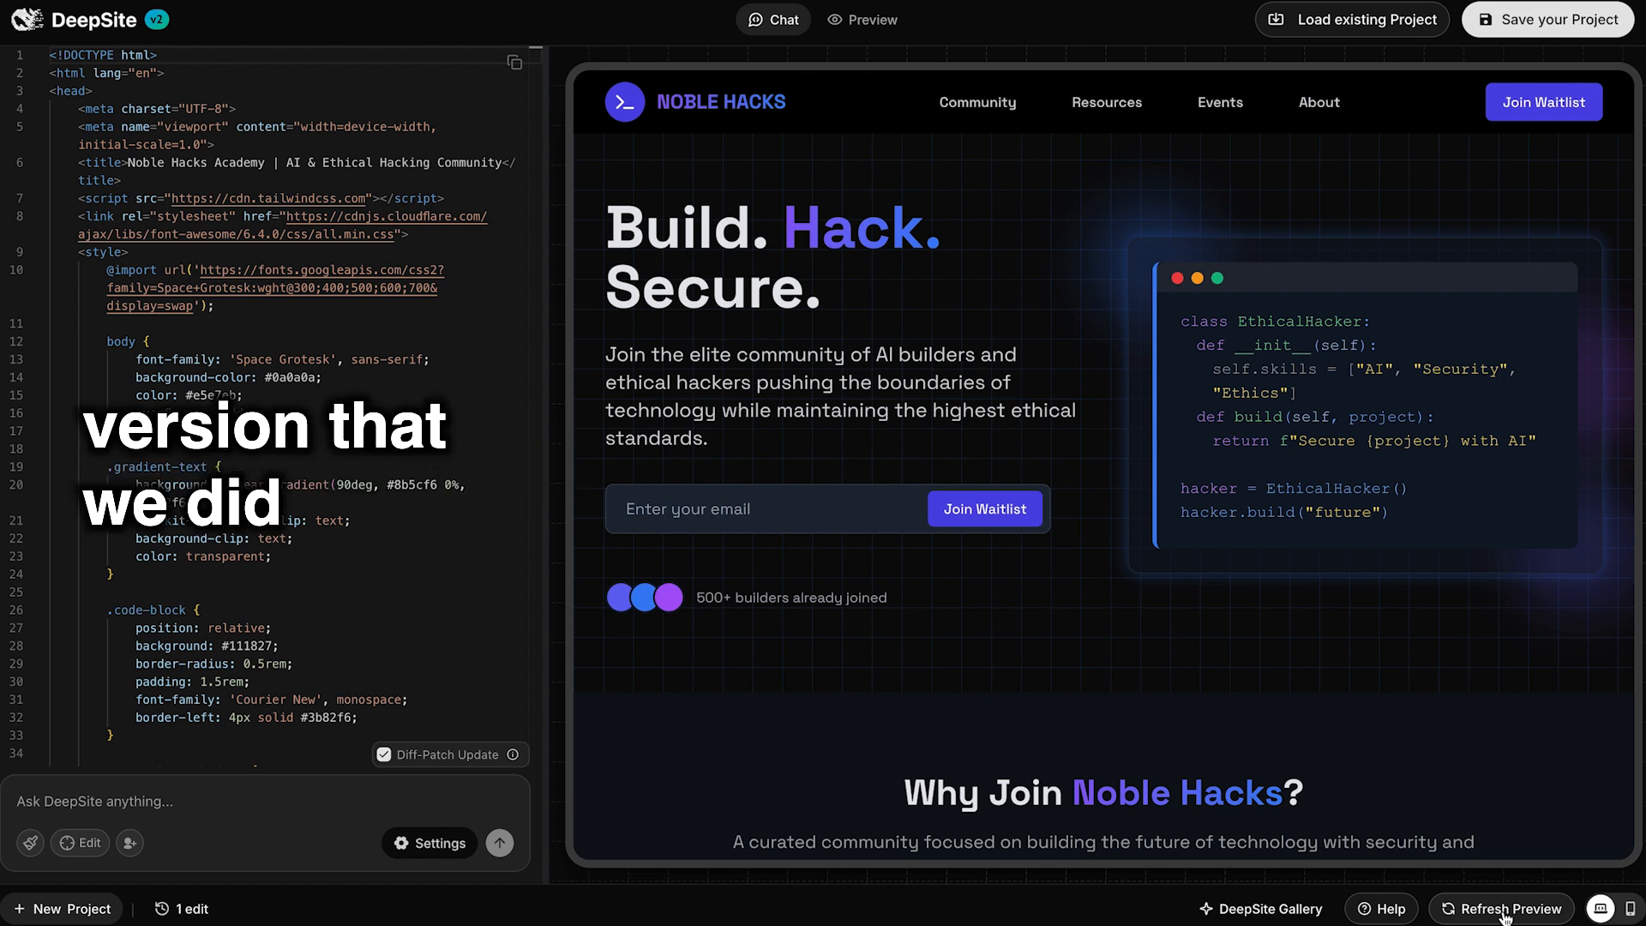
pyautogui.click(1500, 909)
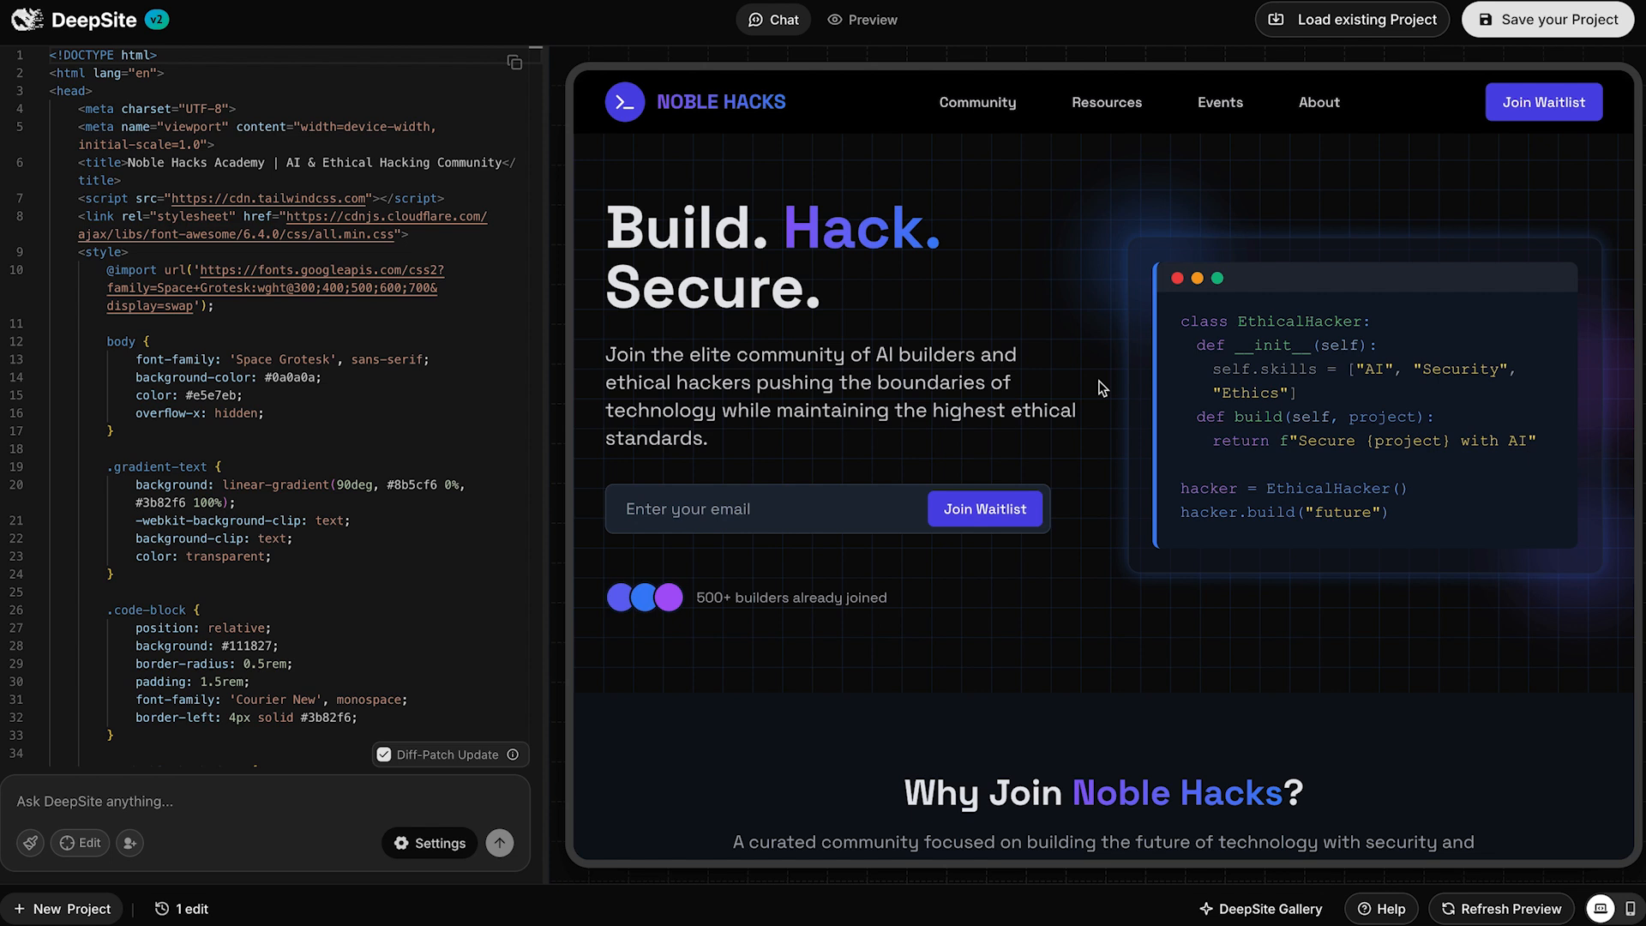
pyautogui.scroll(-3)
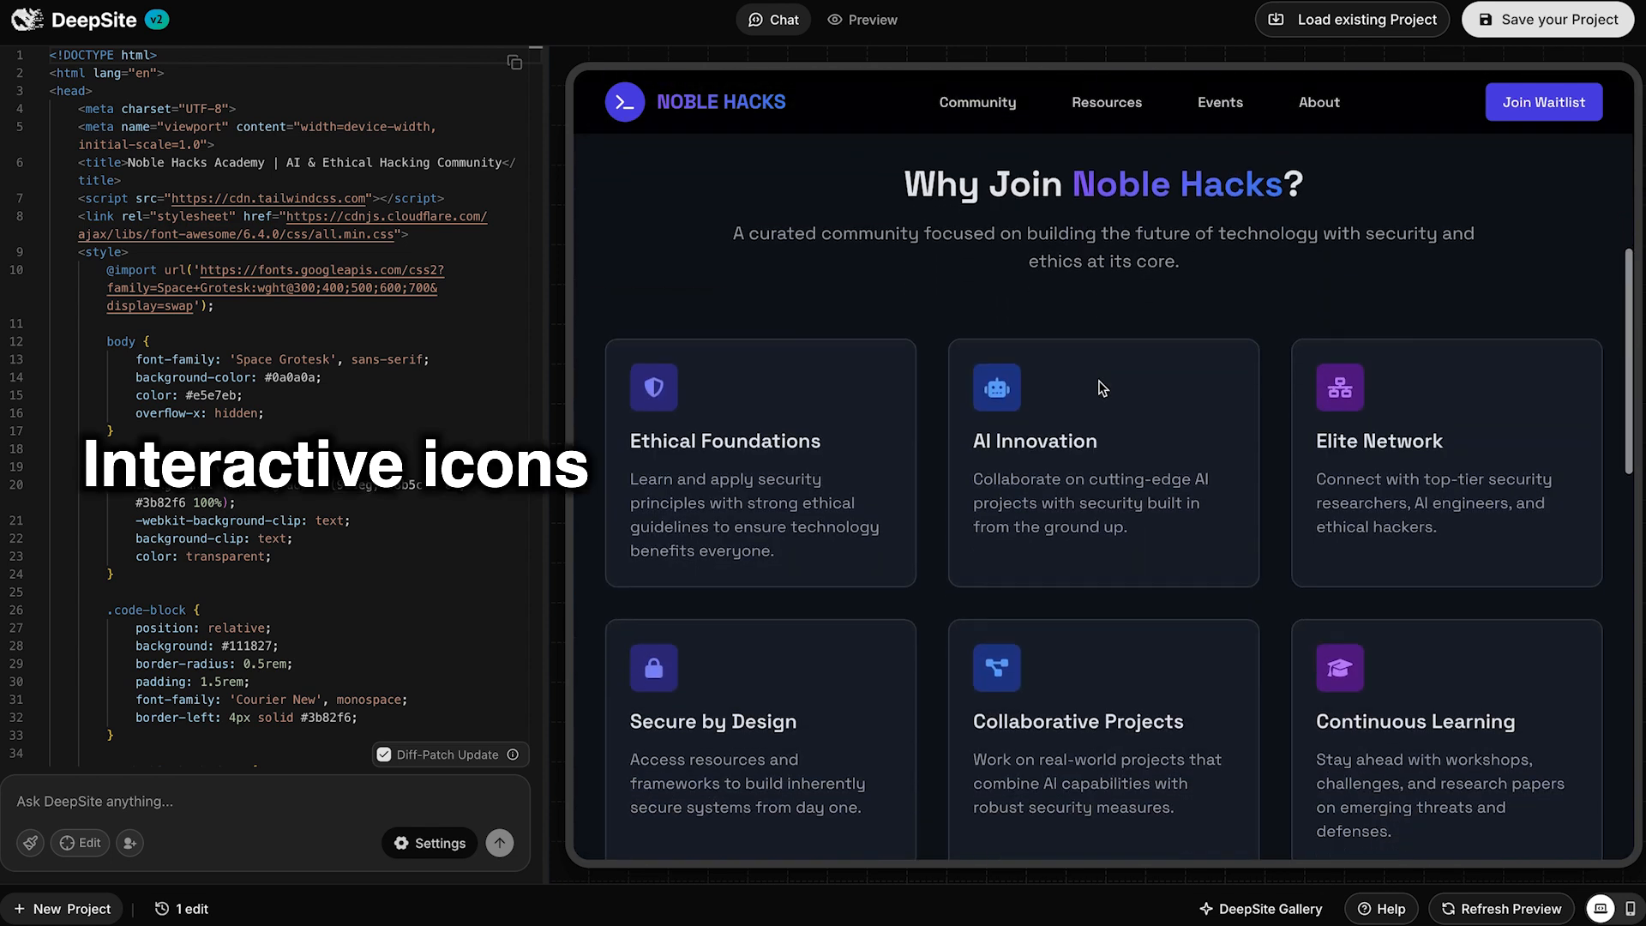
pyautogui.scroll(-3)
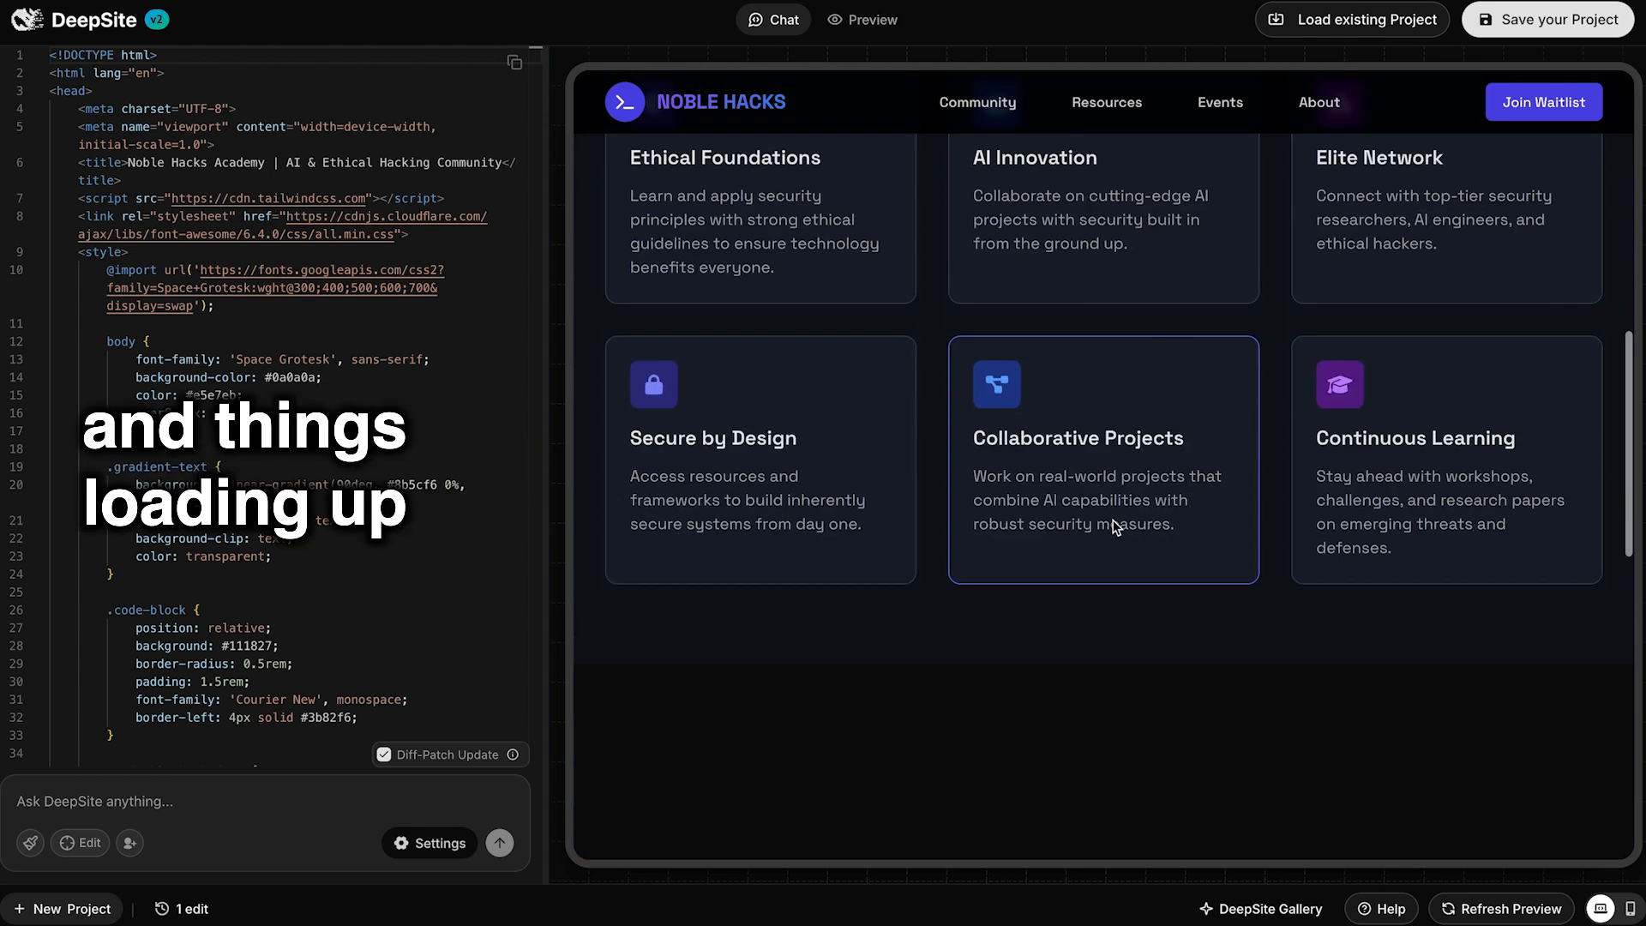
pyautogui.scroll(-3)
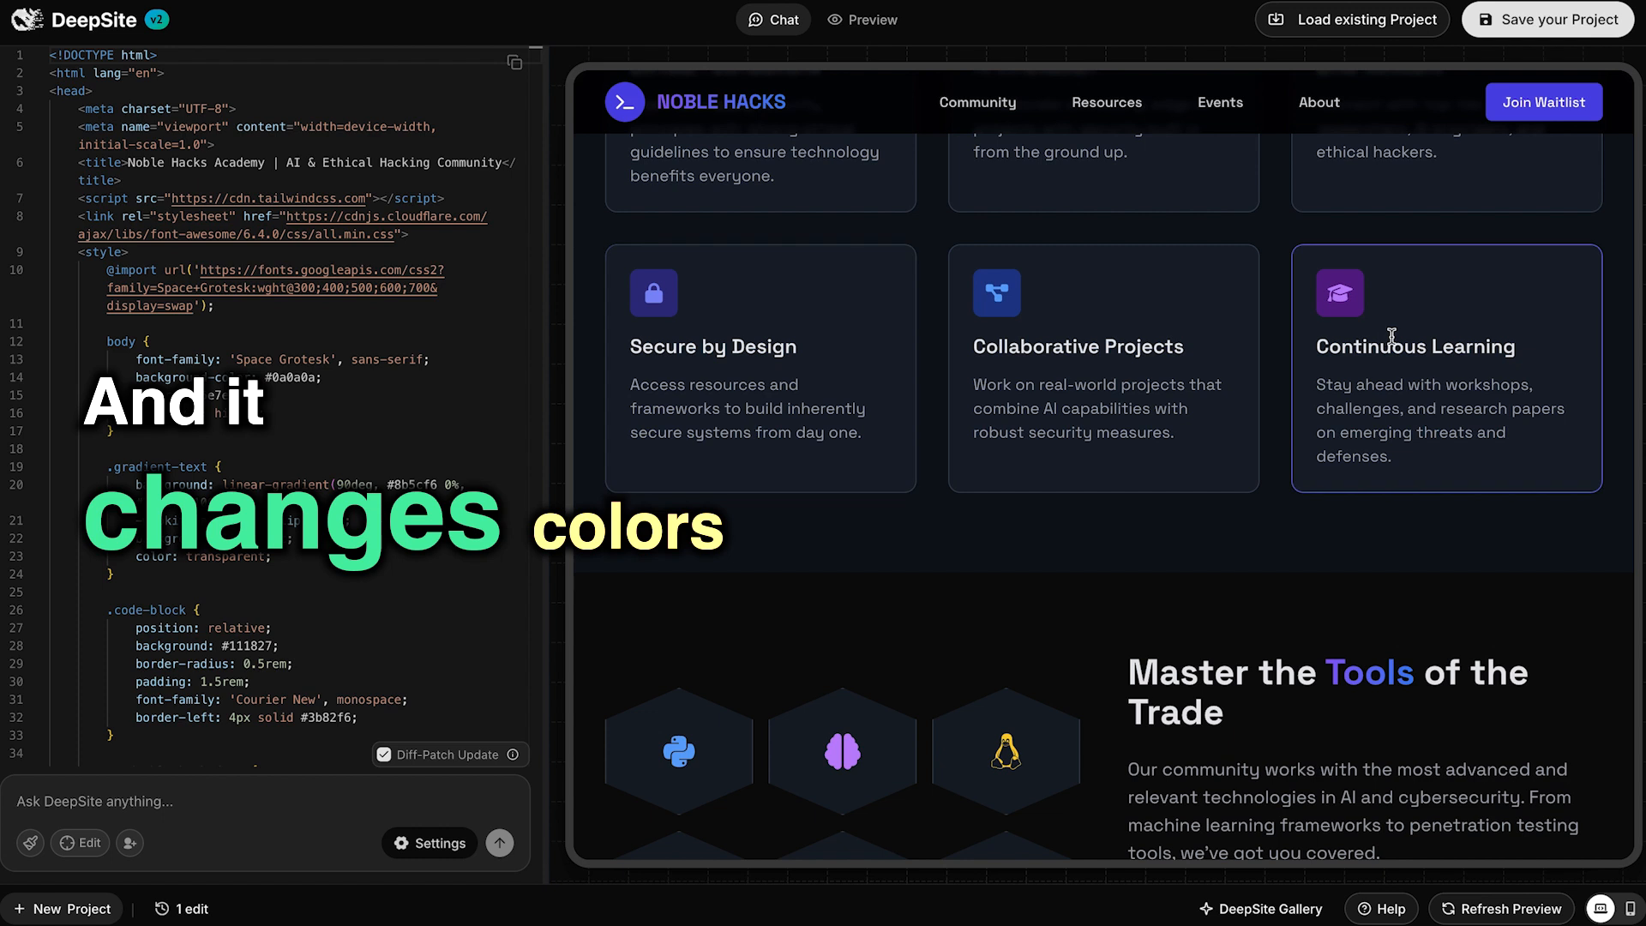
pyautogui.scroll(-3)
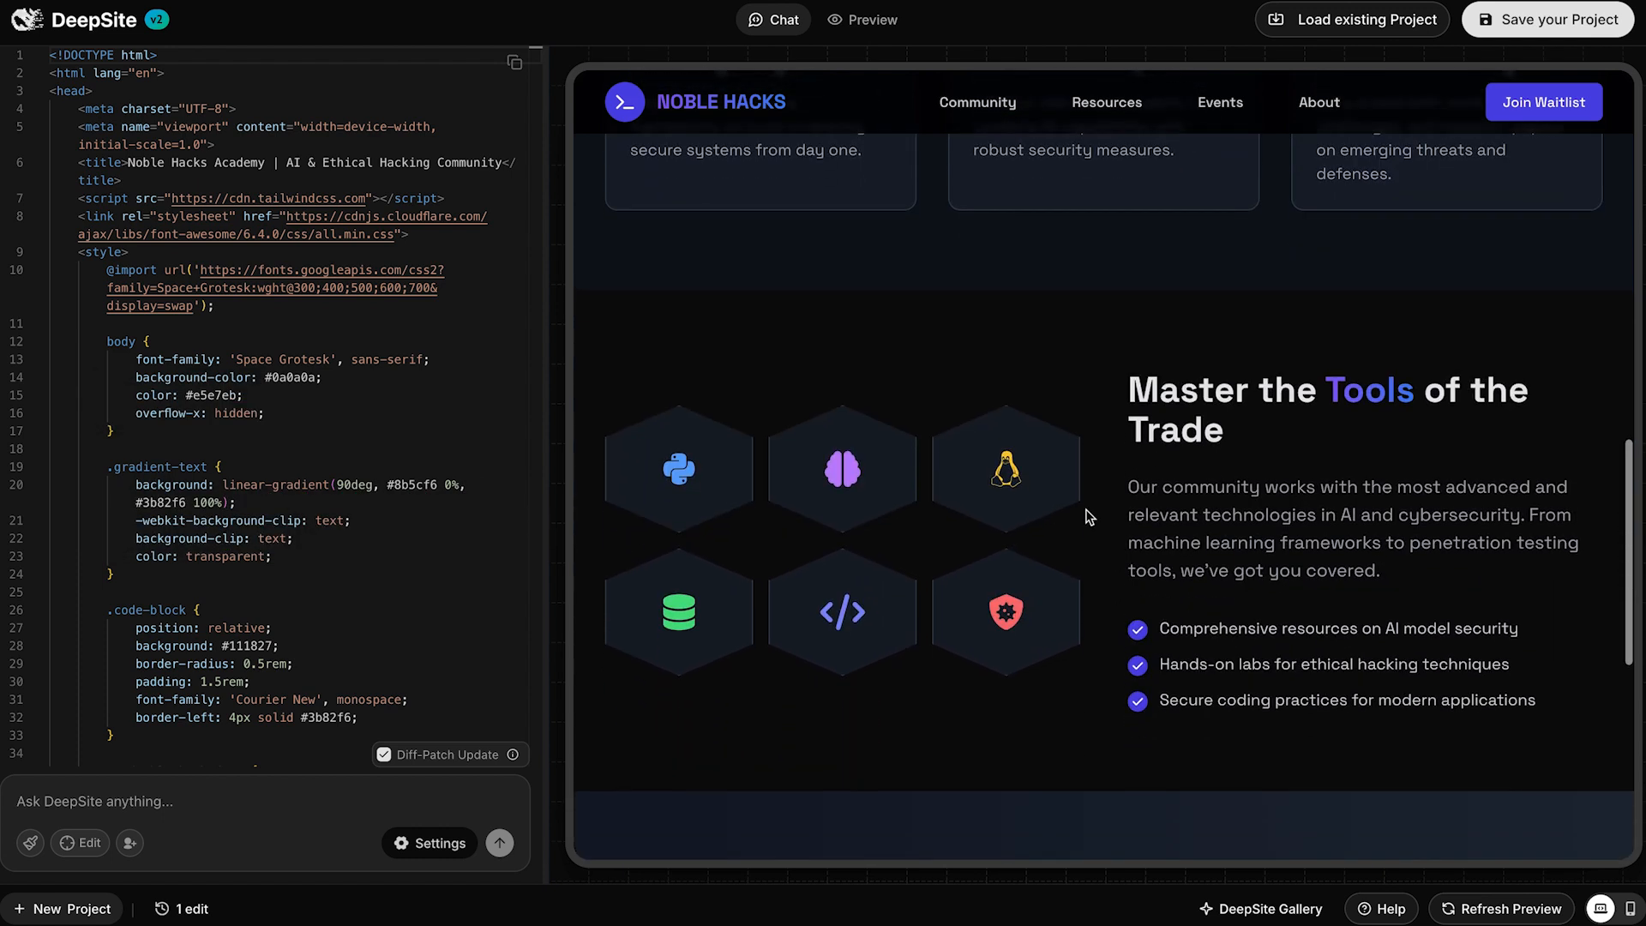
pyautogui.scroll(-3)
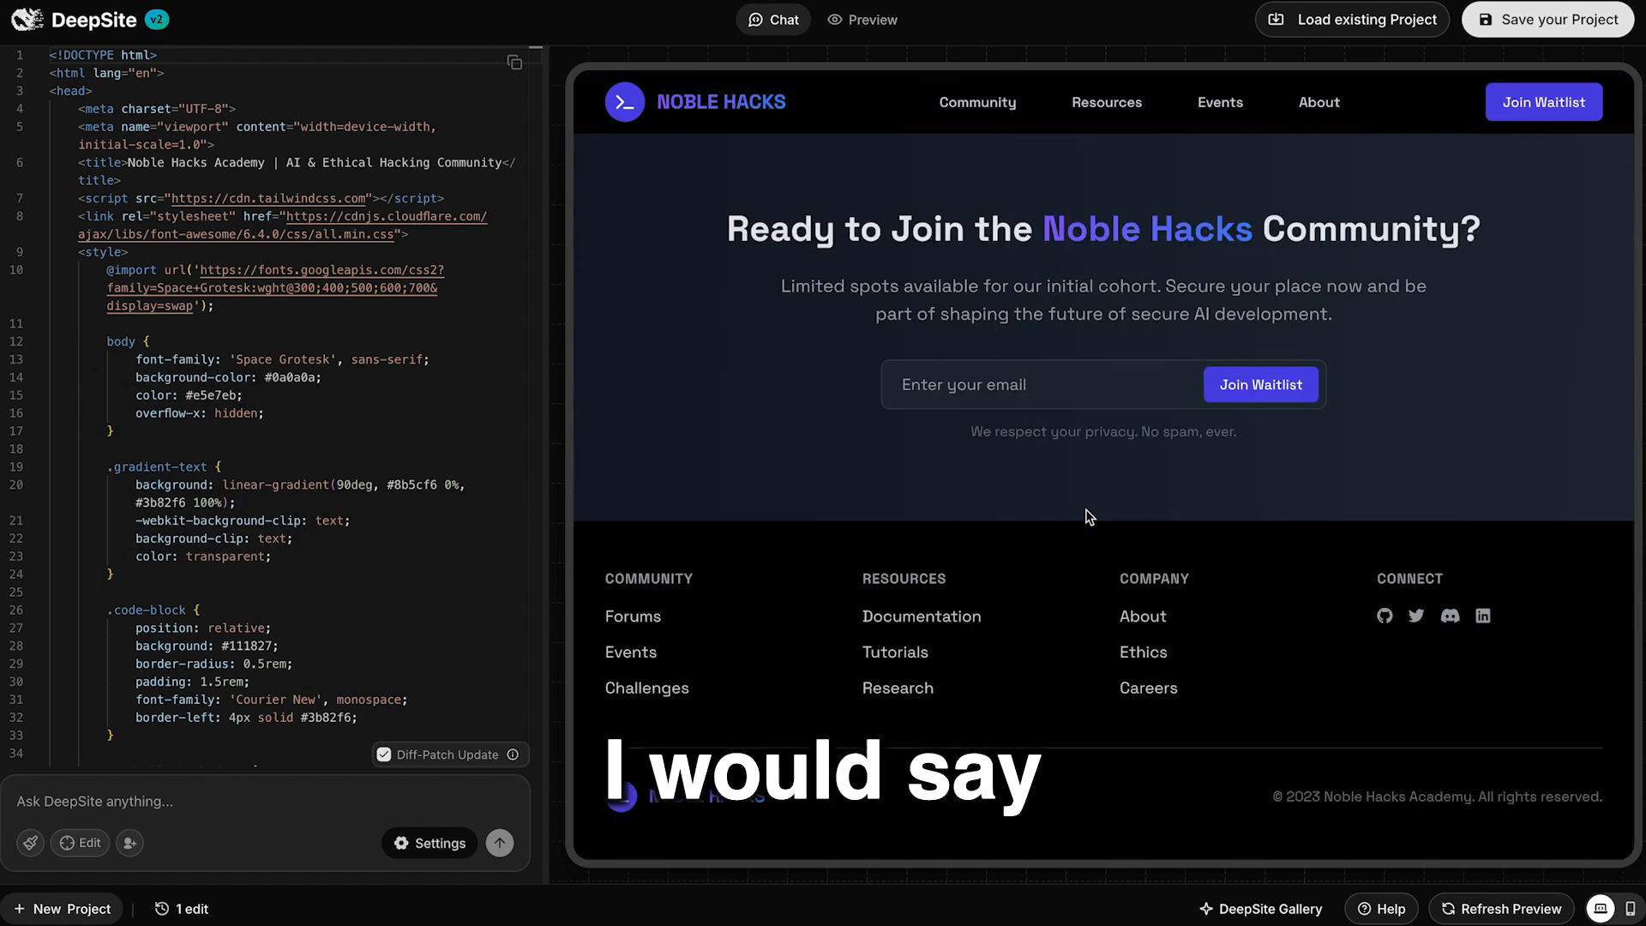